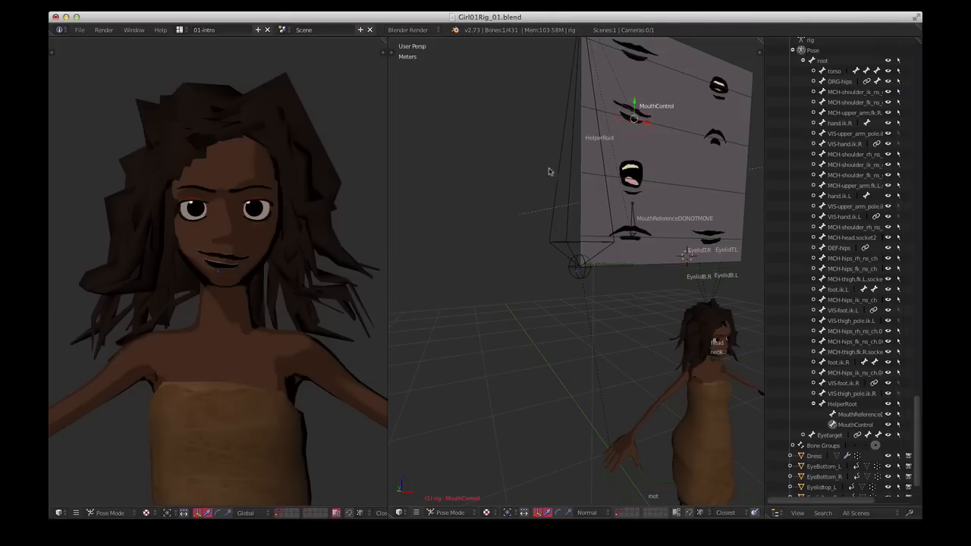
{"action": "mouse_move", "coordinate": [558, 174]}
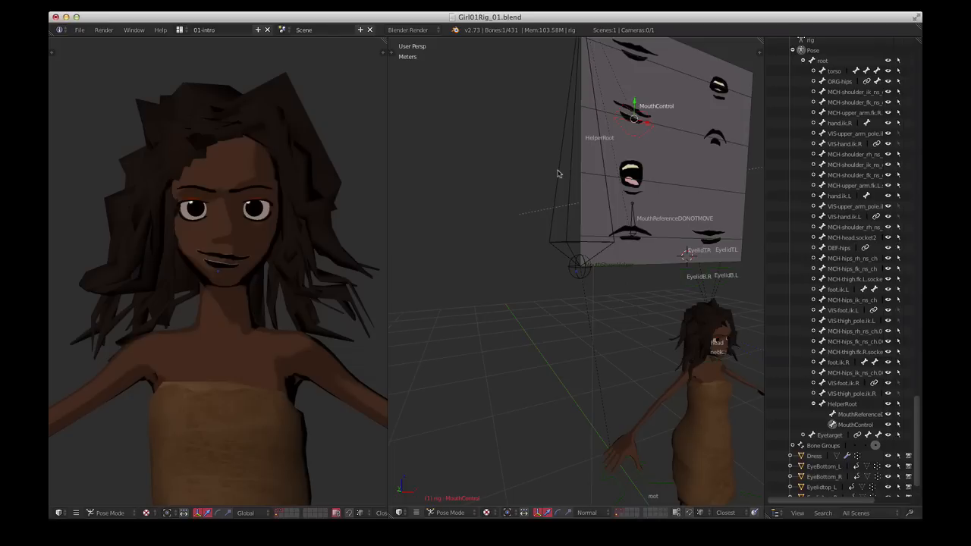
{"action": "mouse_move", "coordinate": [375, 265]}
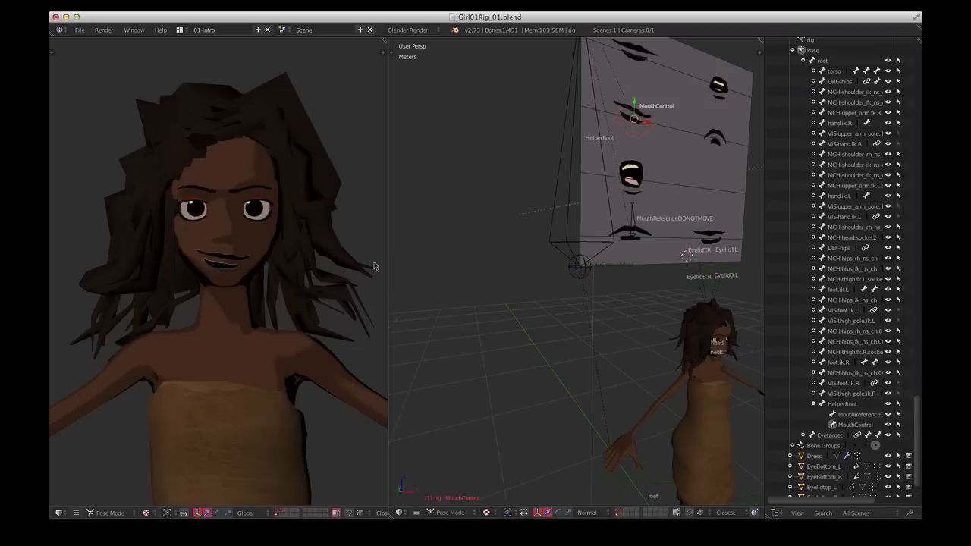
{"action": "mouse_move", "coordinate": [383, 328]}
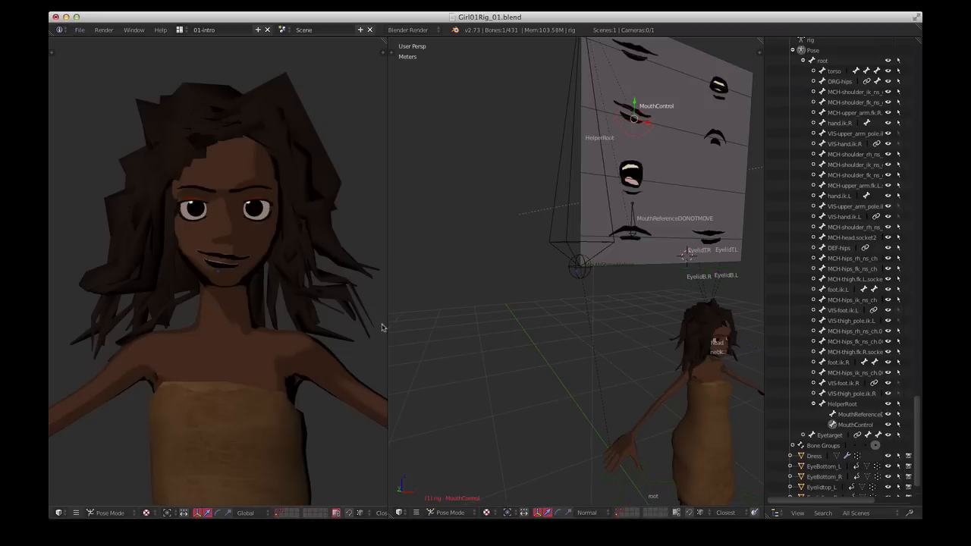
{"action": "mouse_move", "coordinate": [407, 320]}
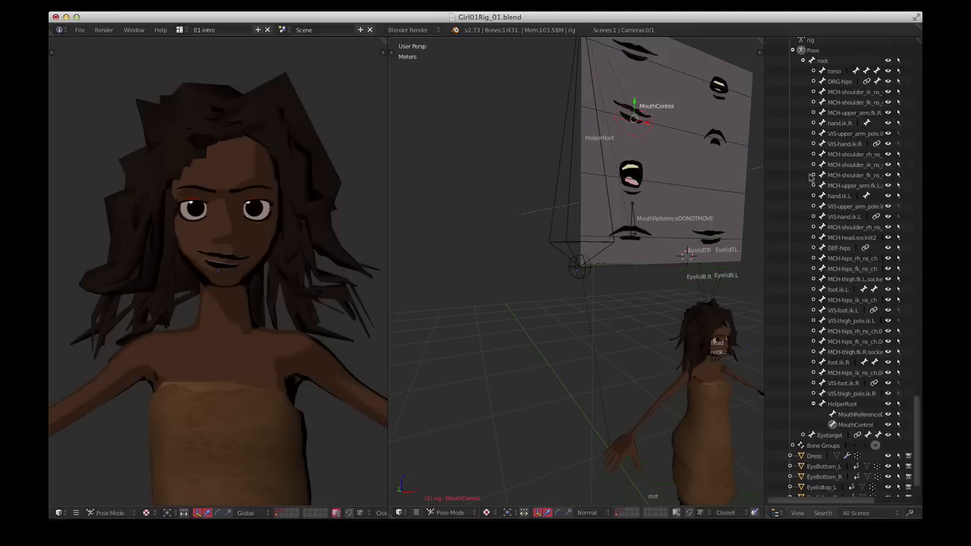
{"action": "mouse_move", "coordinate": [701, 324]}
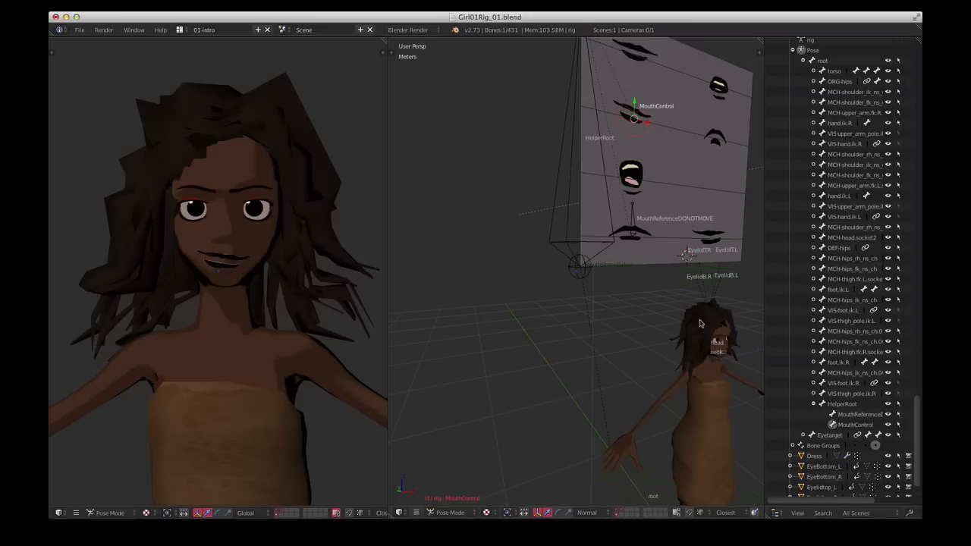
{"action": "mouse_move", "coordinate": [631, 241]}
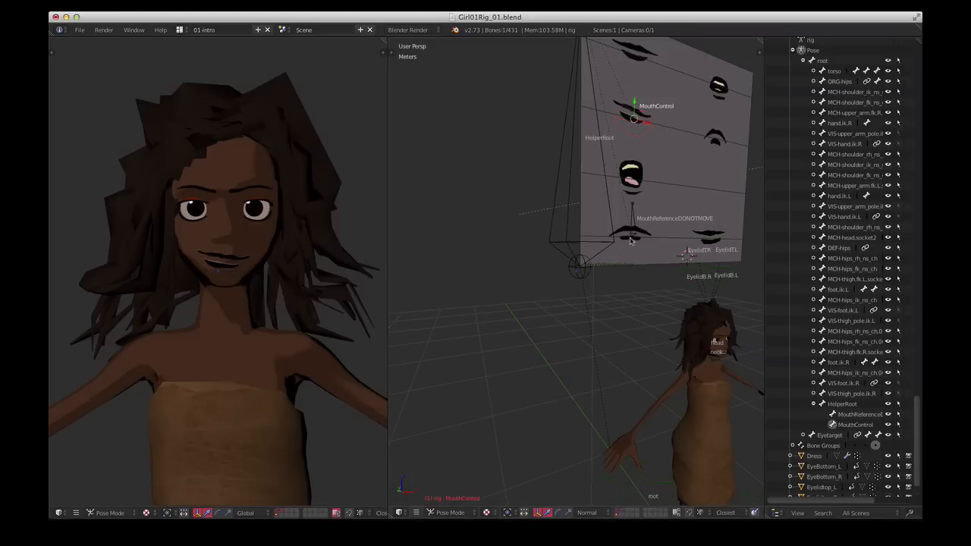
{"action": "mouse_move", "coordinate": [630, 122]}
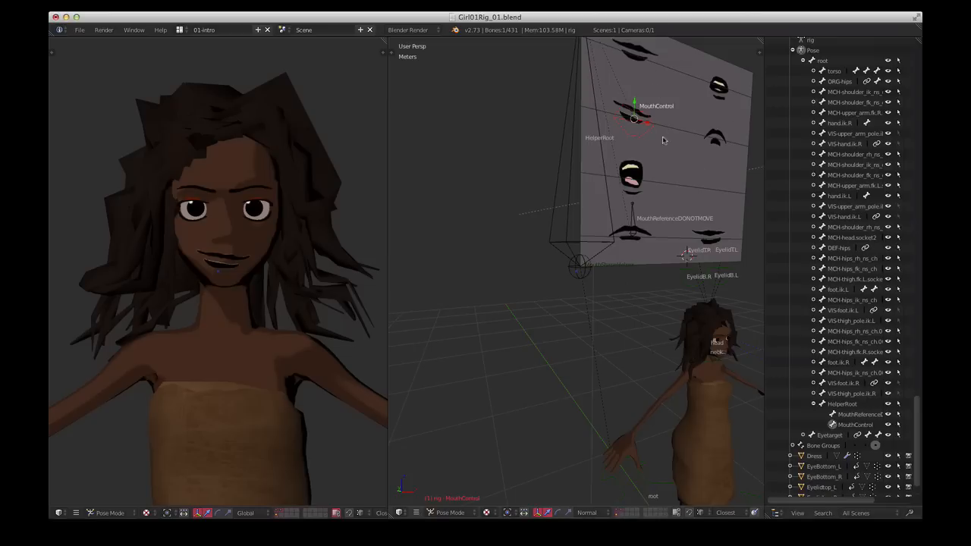
{"action": "mouse_move", "coordinate": [247, 166]}
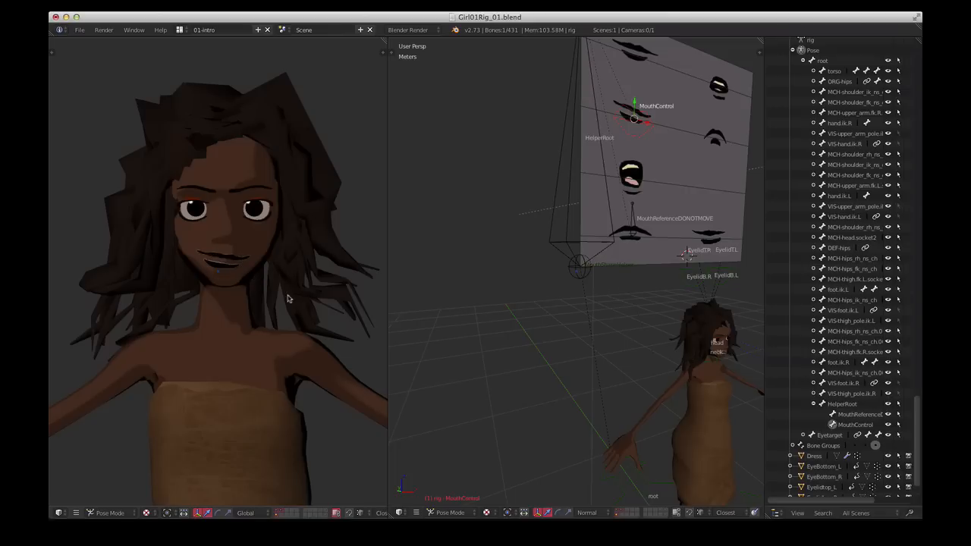
{"action": "mouse_move", "coordinate": [363, 328]}
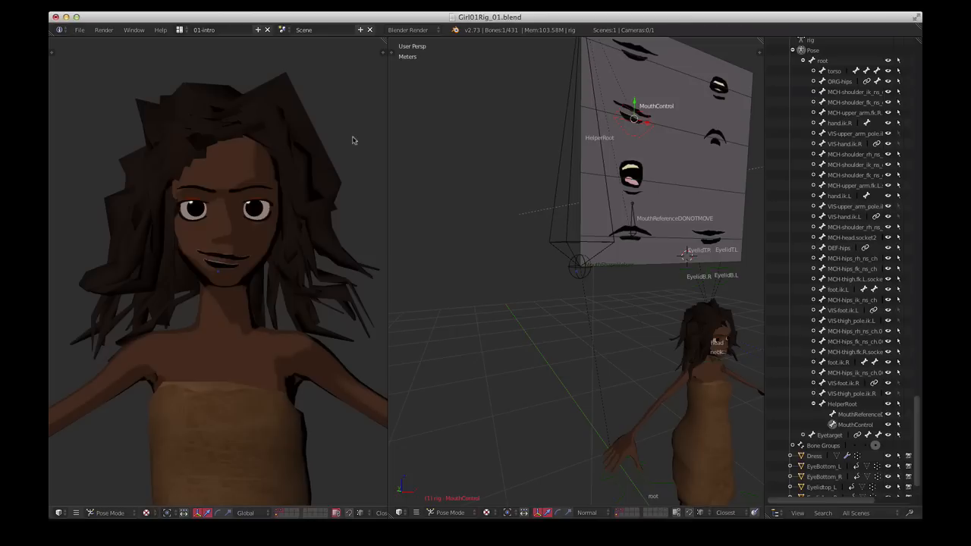
- Scale body_clean's UVMouths mouth island down to fit one mouth cell, undoing the oversized scale
{"action": "left_click", "coordinate": [216, 30]}
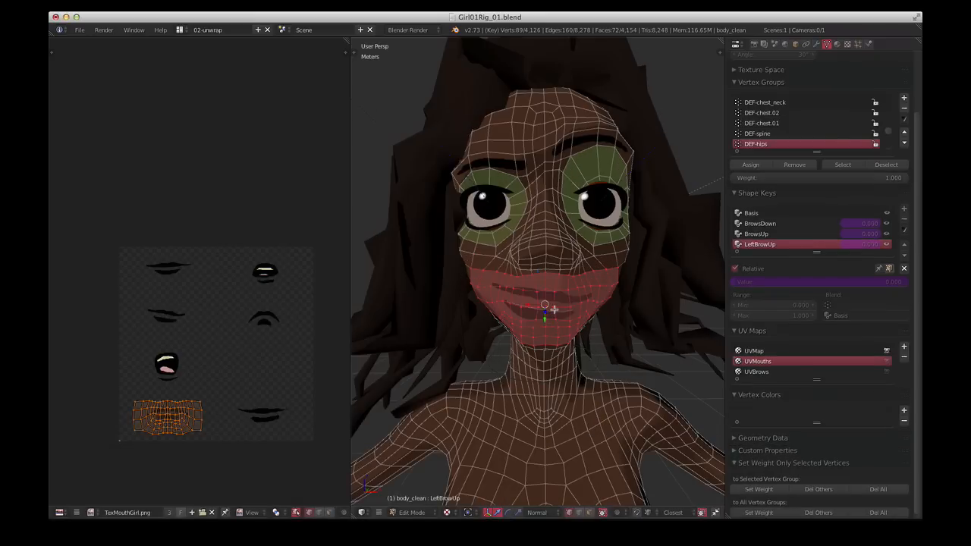
{"action": "mouse_move", "coordinate": [594, 308]}
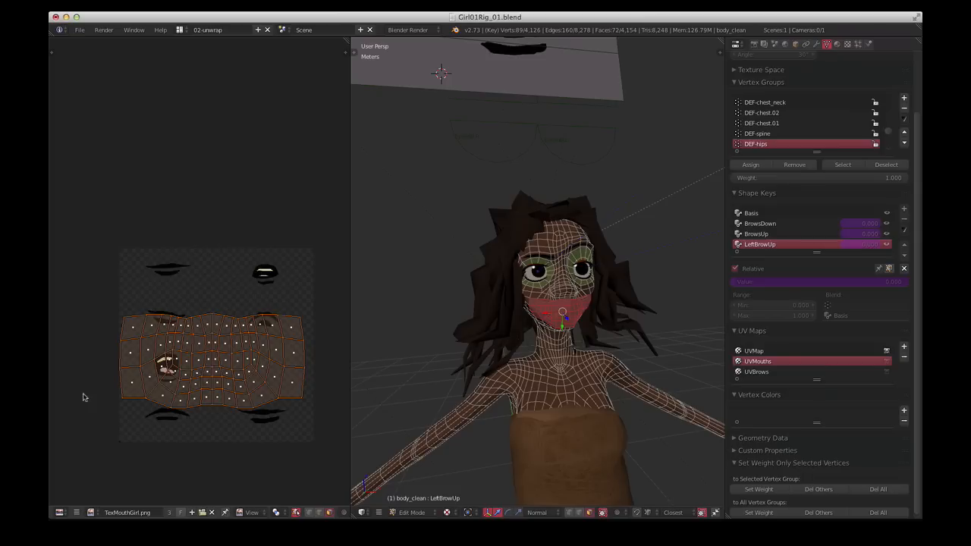
{"action": "key", "text": "cmd"}
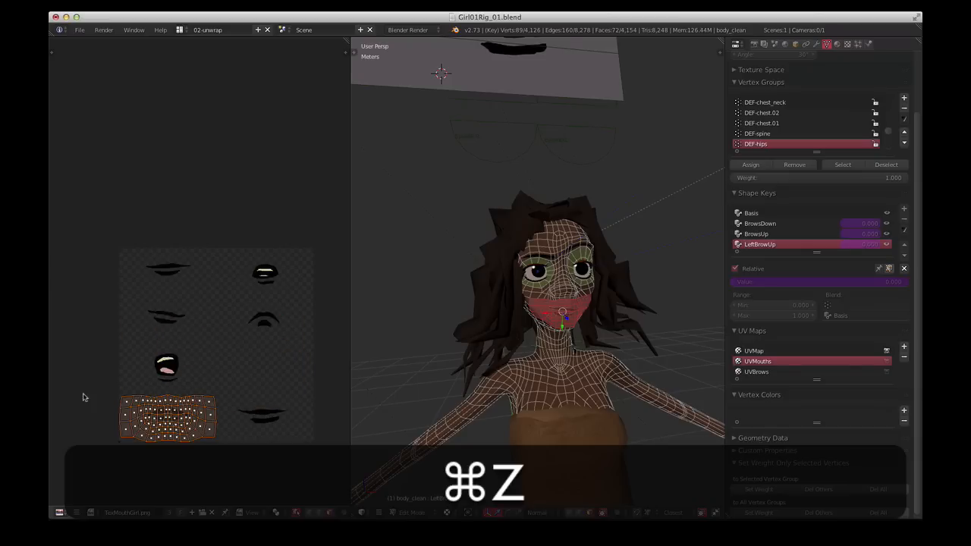
{"action": "key", "text": "cmd+z"}
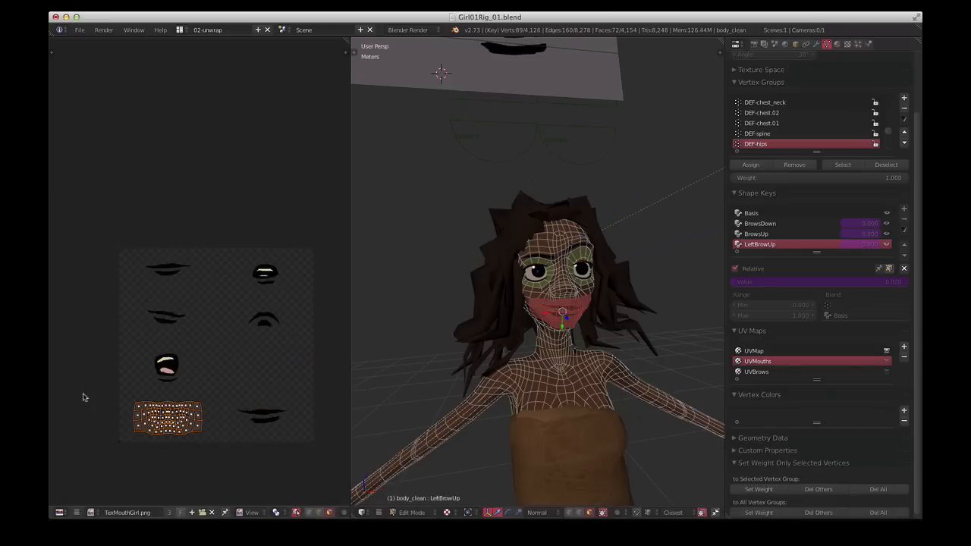
{"action": "key", "text": "cmd+tab"}
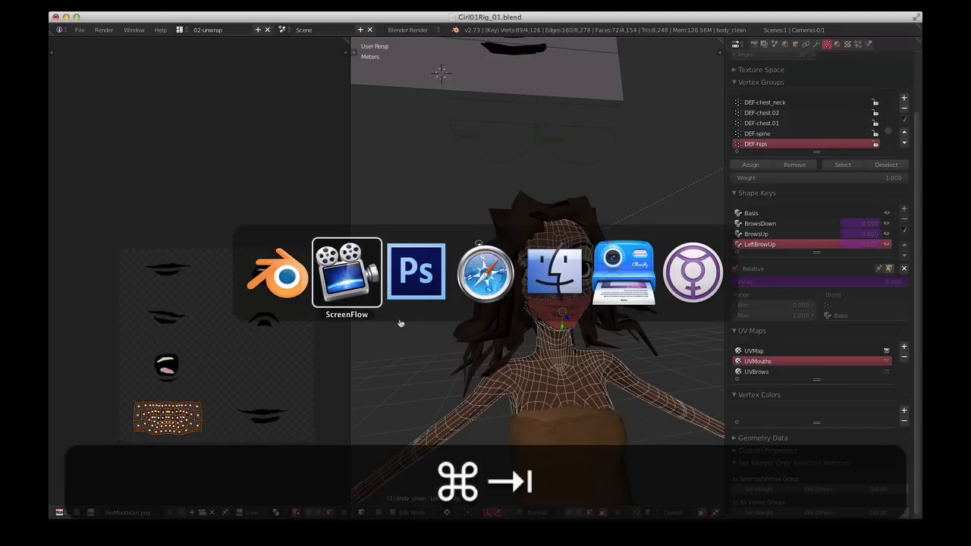
- Zoom out on TexMouthGirl.psd to view the whole mouth texture sheet
{"action": "left_click", "coordinate": [416, 272]}
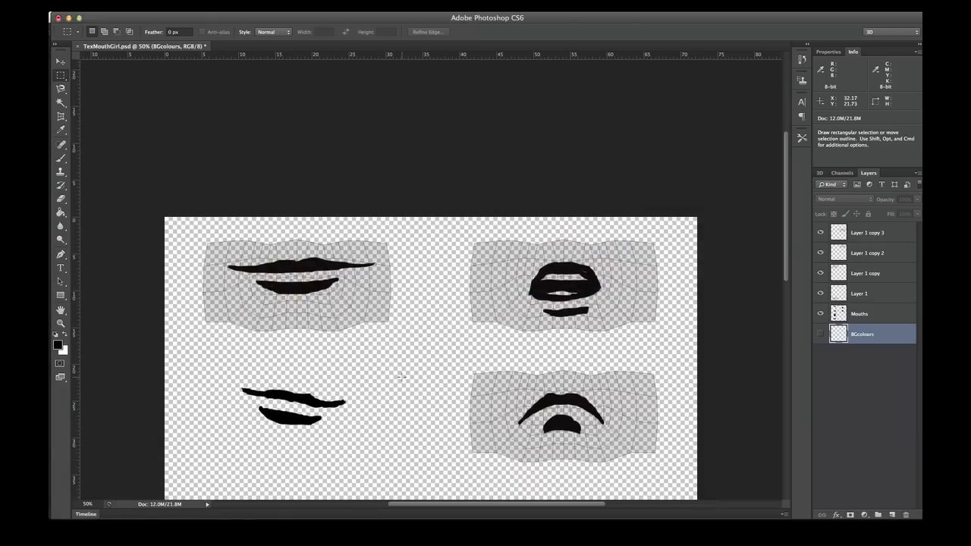
{"action": "scroll", "scroll_direction": "down", "scroll_amount": 3}
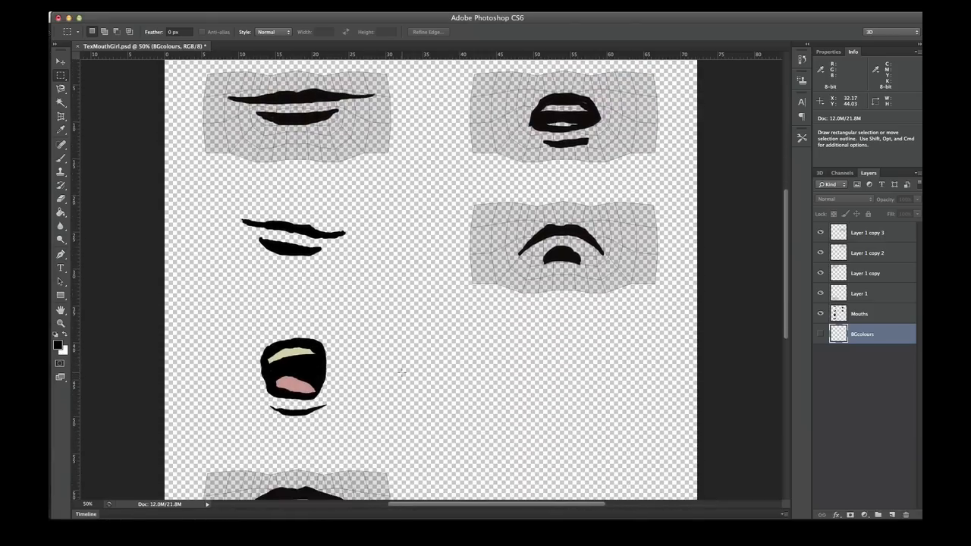
{"action": "key", "text": "cmd+-"}
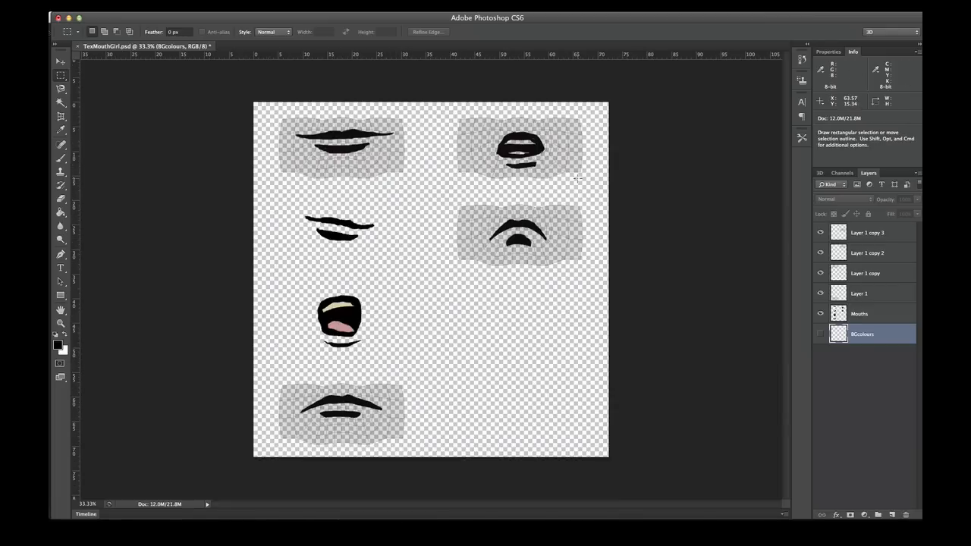
{"action": "mouse_move", "coordinate": [392, 306]}
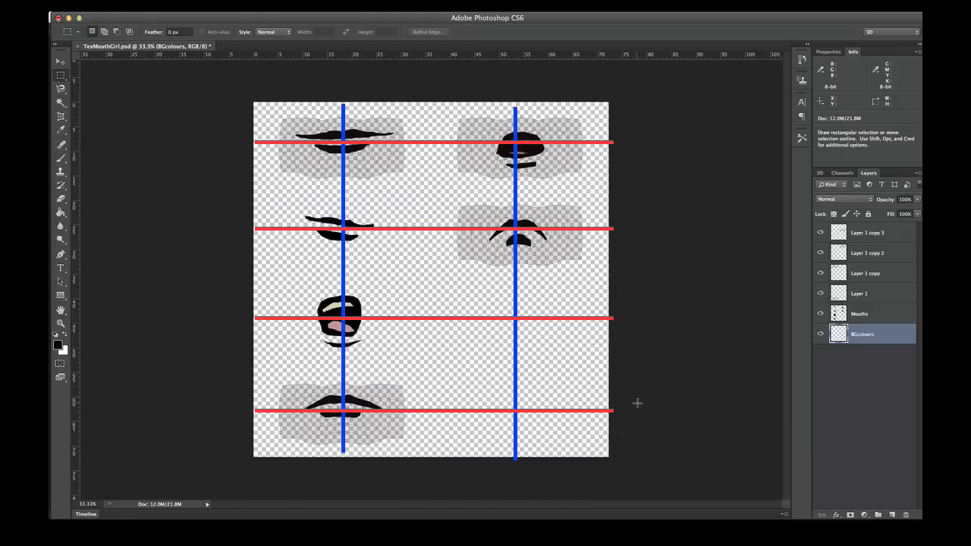
{"action": "mouse_move", "coordinate": [639, 398]}
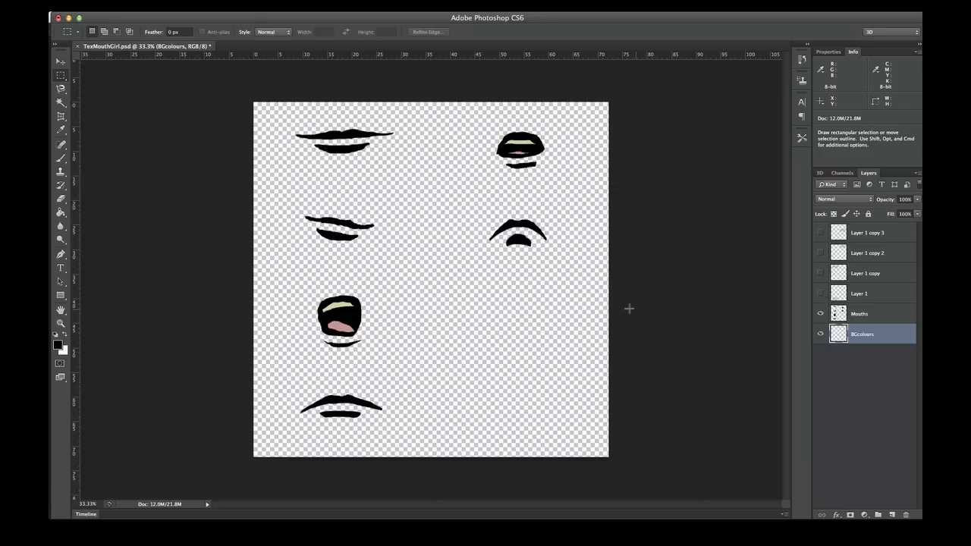
- Back in Blender, set Face select on the mouth helper plane and return to Pose Mode
{"action": "key", "text": "cmd+tab"}
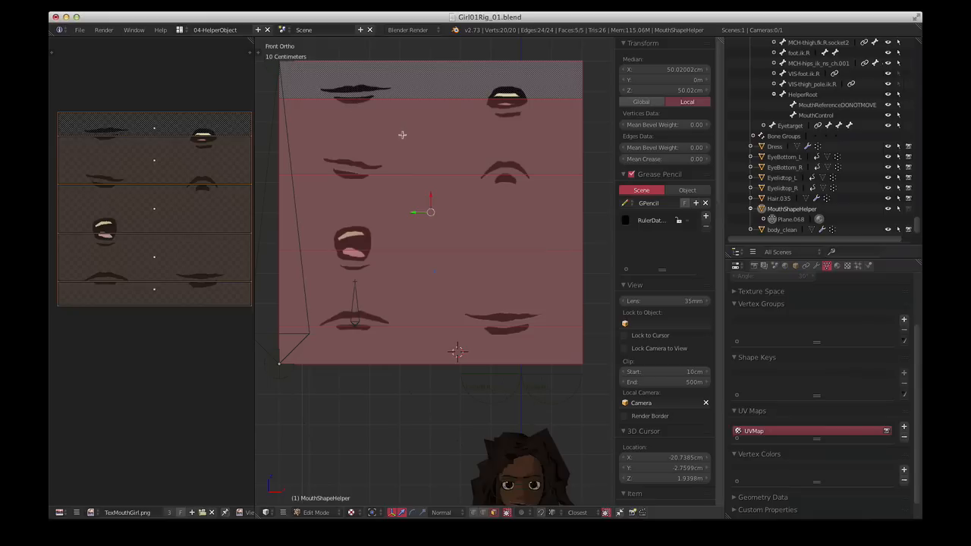
{"action": "mouse_move", "coordinate": [416, 246]}
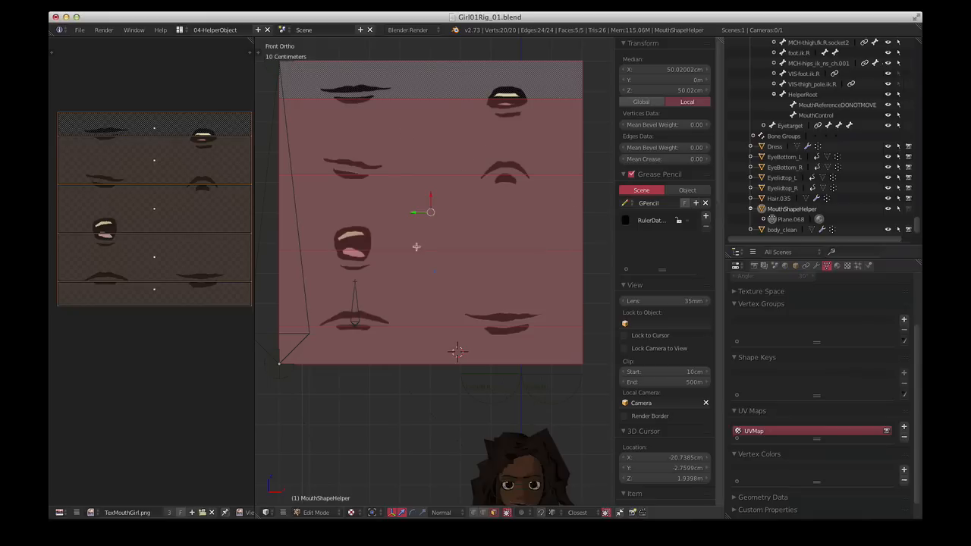
{"action": "mouse_move", "coordinate": [444, 184]}
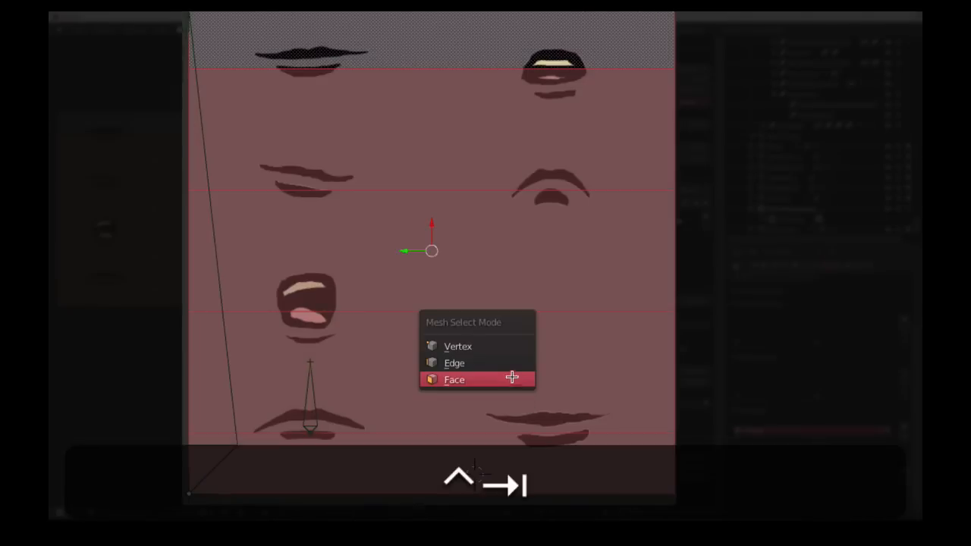
{"action": "left_click", "coordinate": [454, 379]}
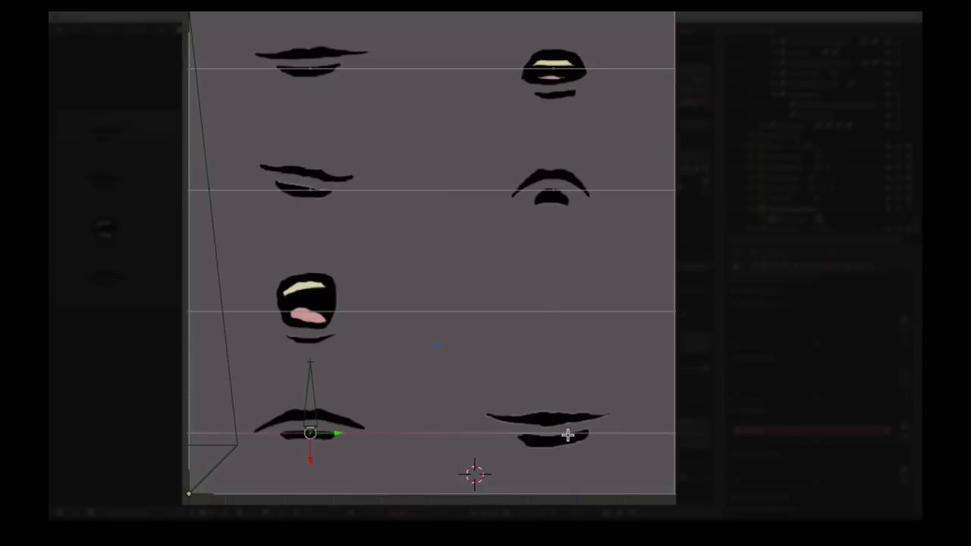
{"action": "left_click", "coordinate": [554, 190]}
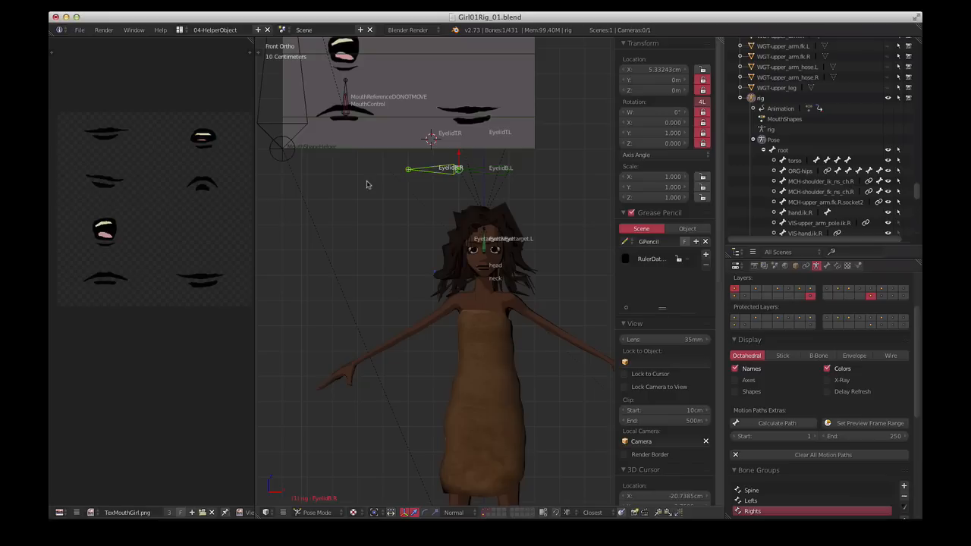
{"action": "mouse_move", "coordinate": [385, 155]}
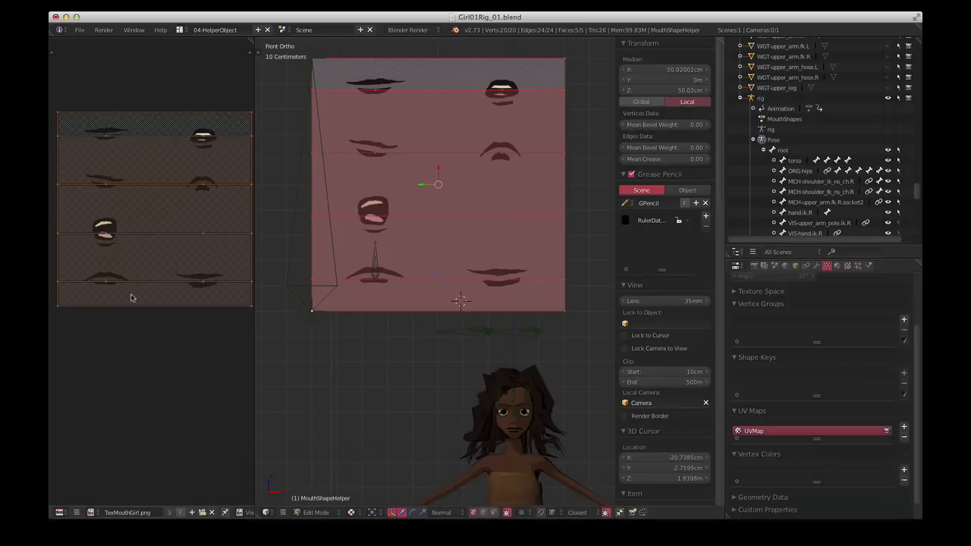
{"action": "mouse_move", "coordinate": [221, 295]}
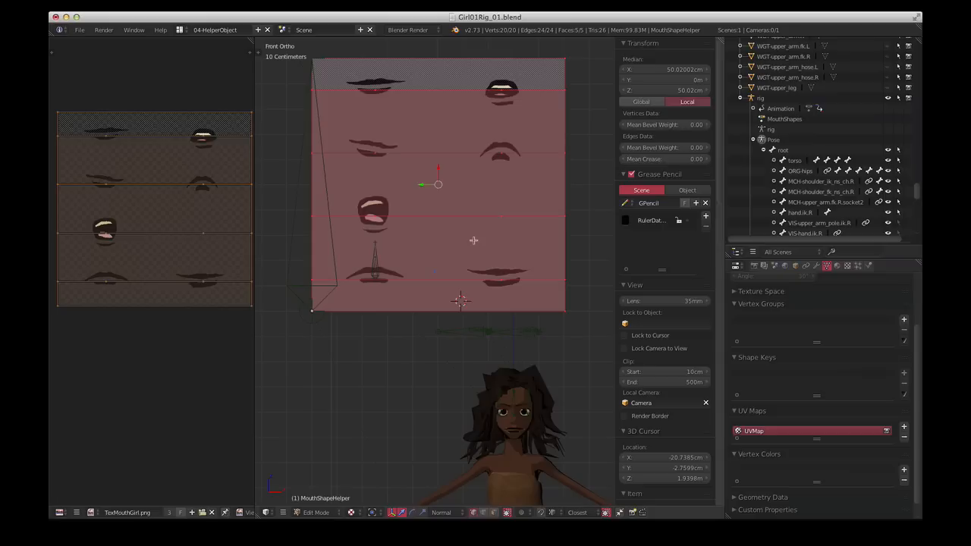
{"action": "mouse_move", "coordinate": [240, 375]}
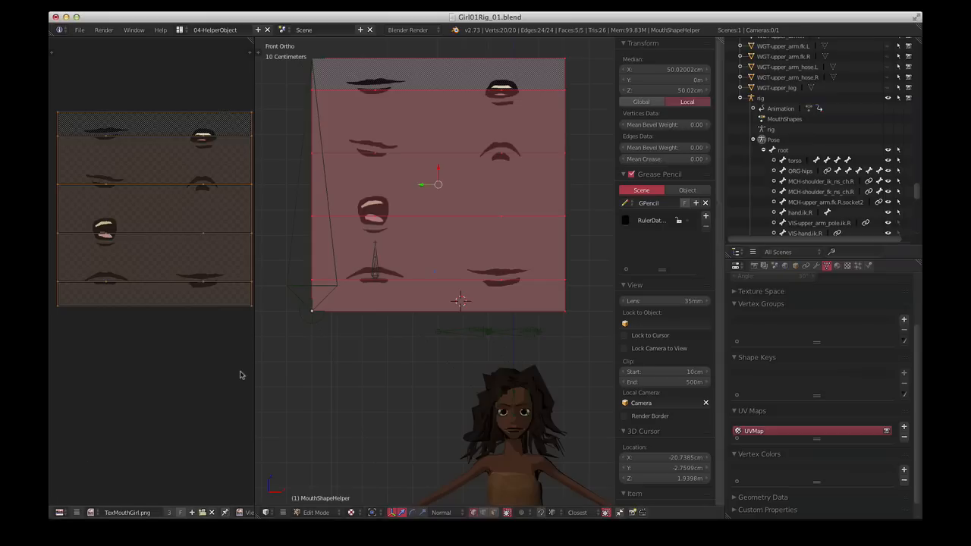
{"action": "mouse_move", "coordinate": [829, 362]}
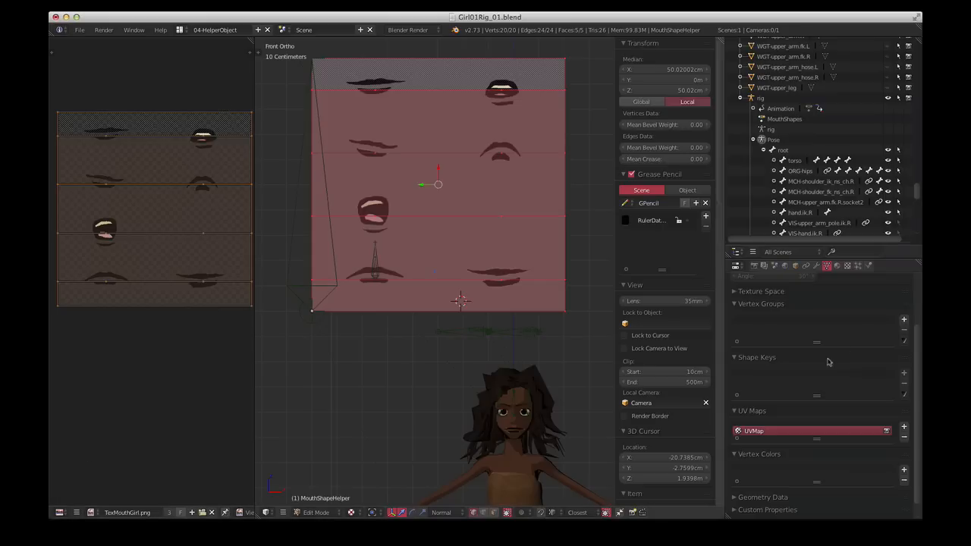
{"action": "mouse_move", "coordinate": [836, 265]}
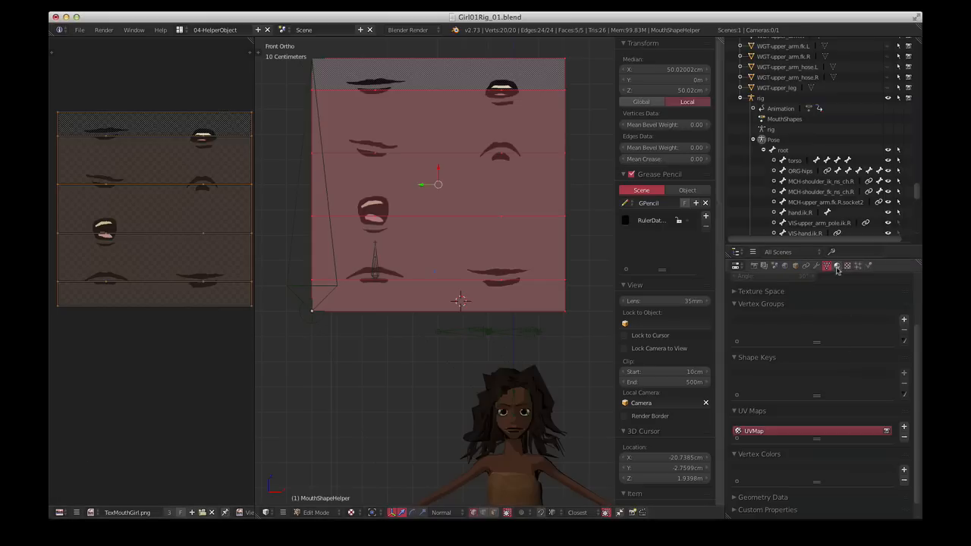
- Show the helper plane's TexMouthGirl.png image settings: 2048 x 2048 with alpha
{"action": "left_click", "coordinate": [837, 265]}
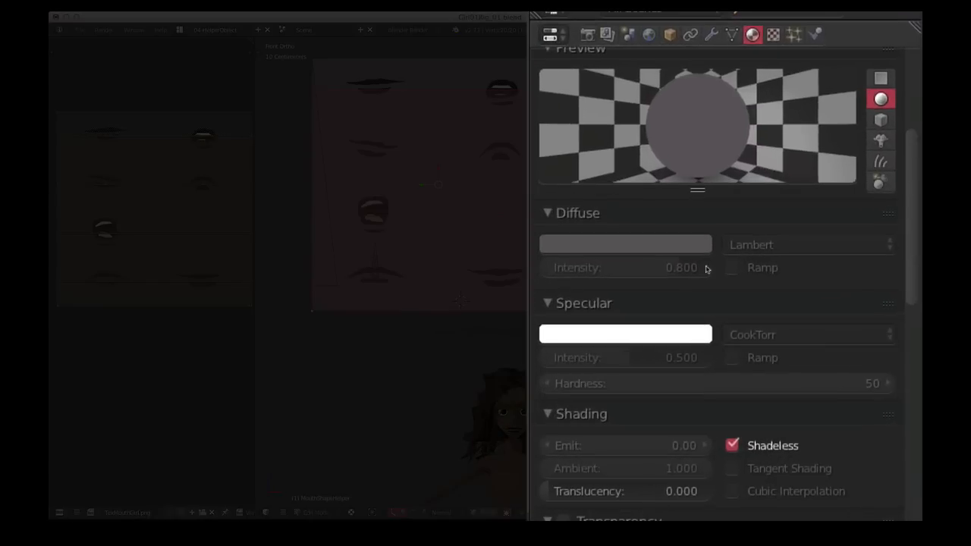
{"action": "mouse_move", "coordinate": [774, 33]}
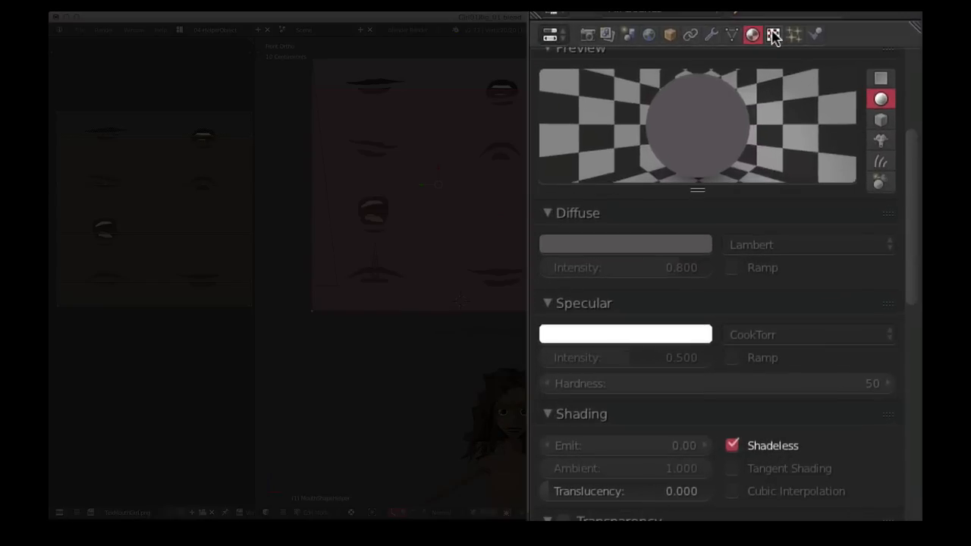
{"action": "left_click", "coordinate": [773, 34]}
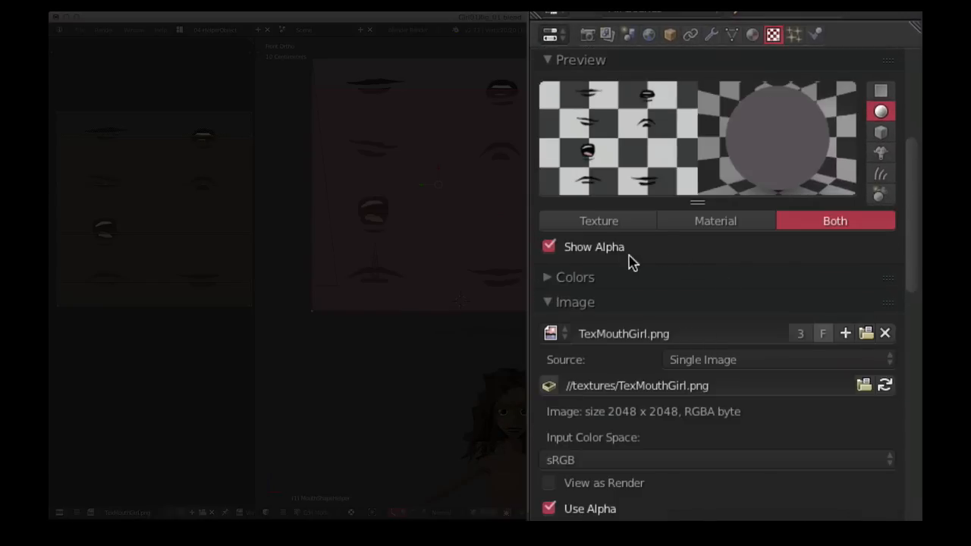
{"action": "scroll", "scroll_direction": "down", "scroll_amount": 3}
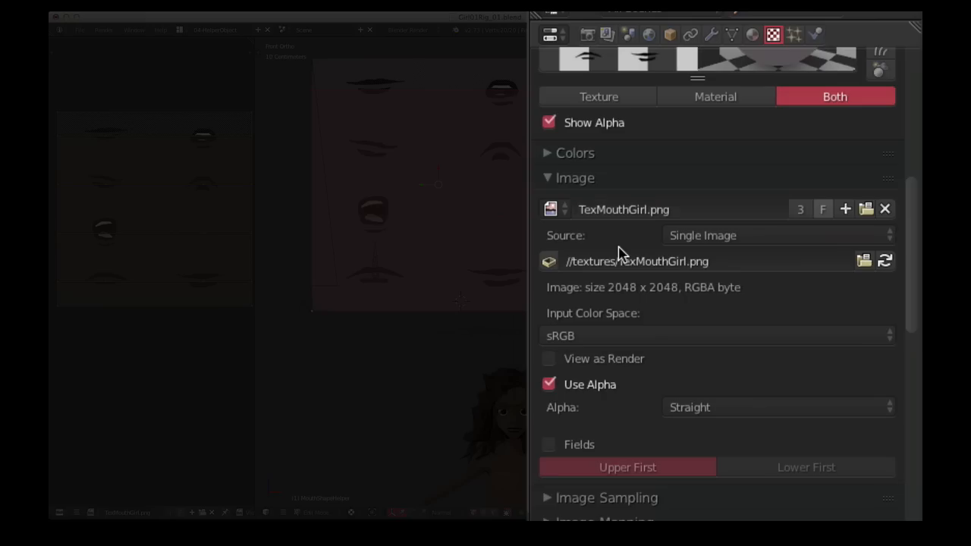
{"action": "scroll", "scroll_direction": "down", "scroll_amount": 3}
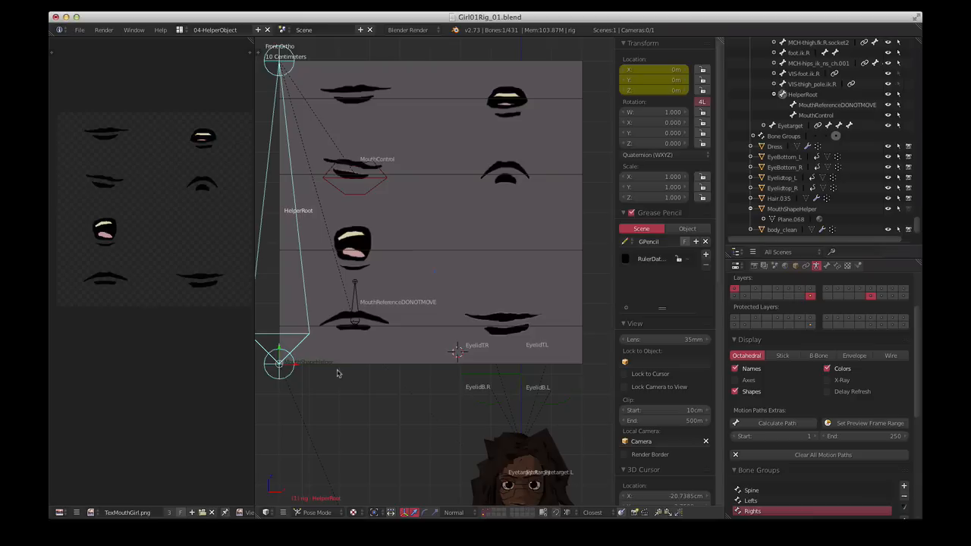
{"action": "mouse_move", "coordinate": [308, 257]}
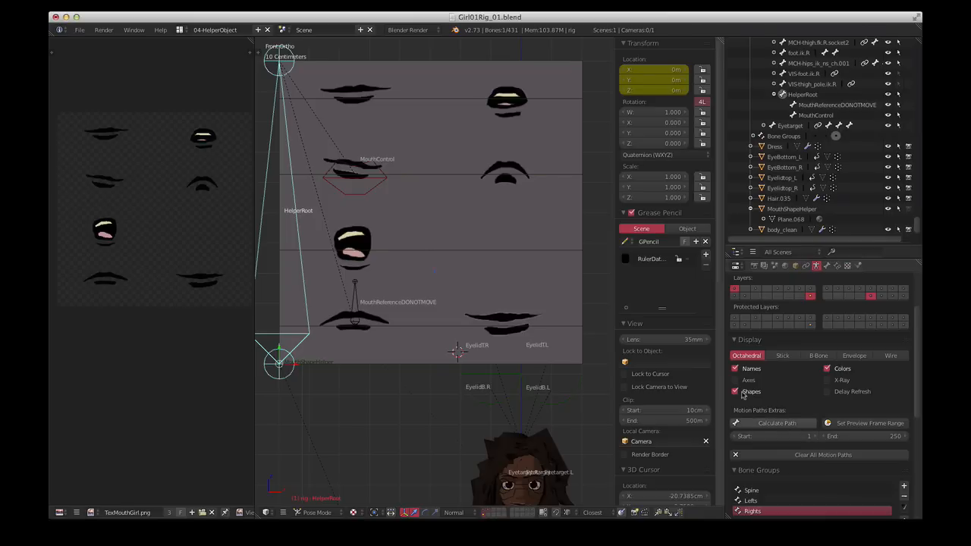
- Uncheck Shapes in the Armature Display panel to hide custom bone shapes
{"action": "left_click", "coordinate": [735, 391]}
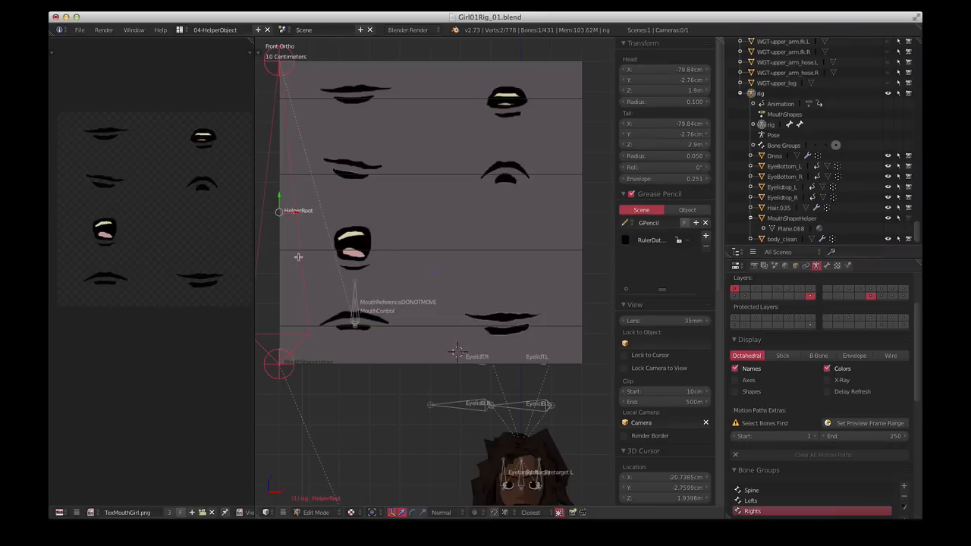
{"action": "mouse_move", "coordinate": [443, 193]}
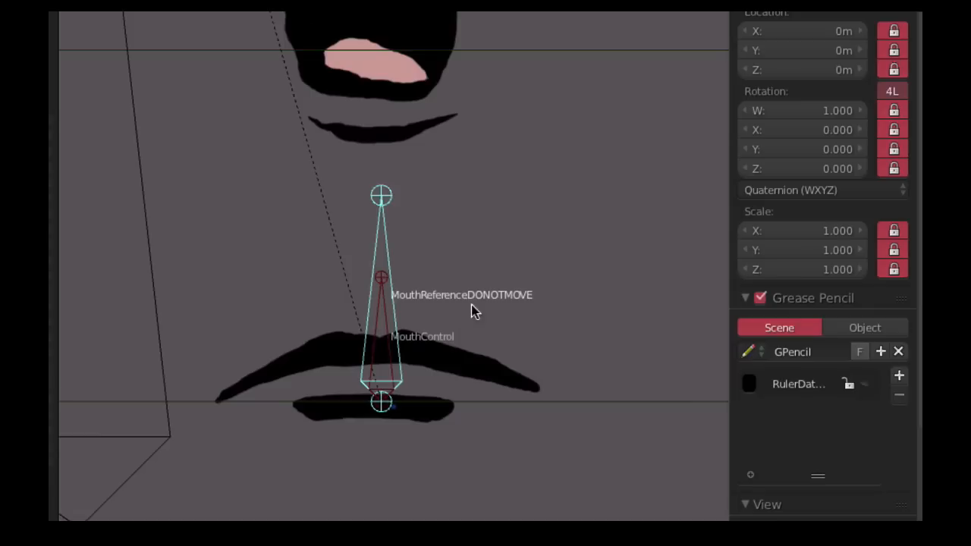
{"action": "mouse_move", "coordinate": [896, 231]}
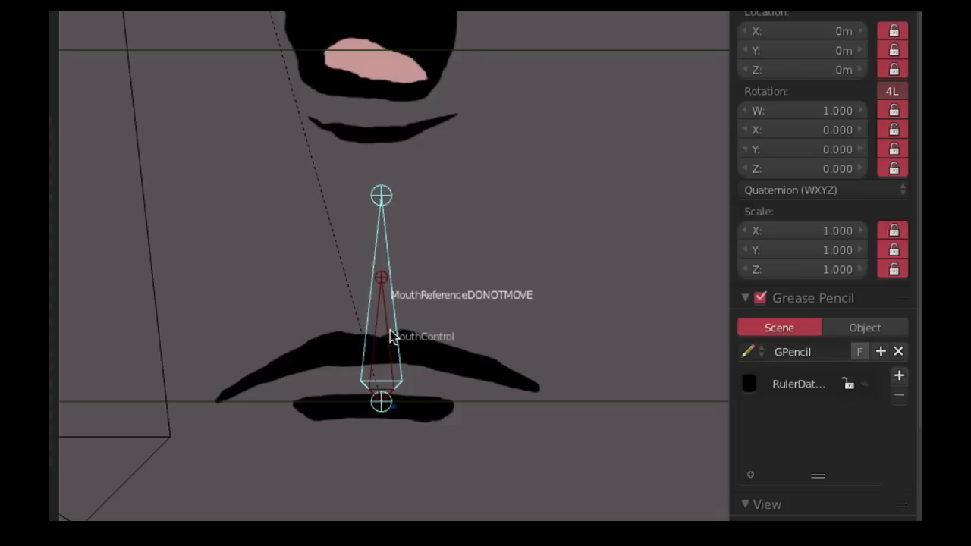
{"action": "mouse_move", "coordinate": [387, 325]}
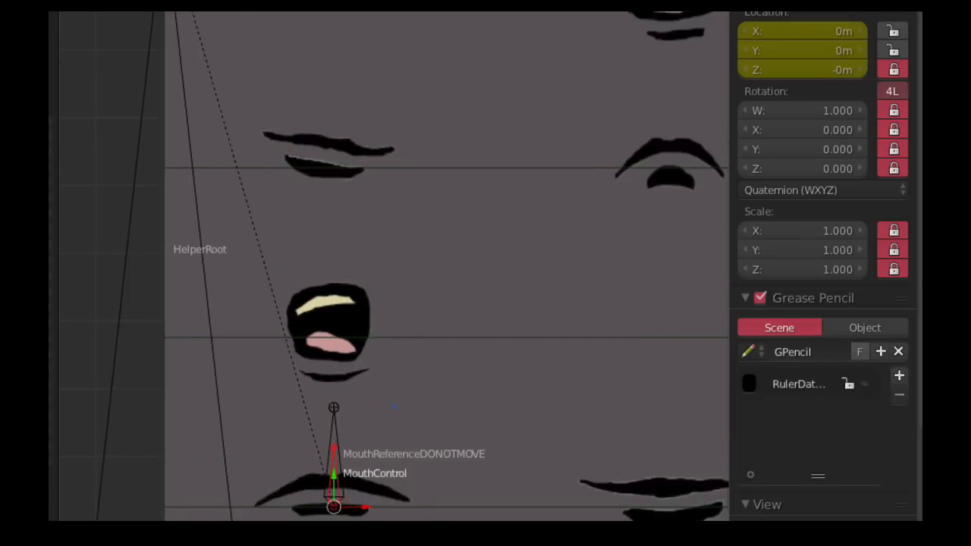
{"action": "mouse_move", "coordinate": [413, 468]}
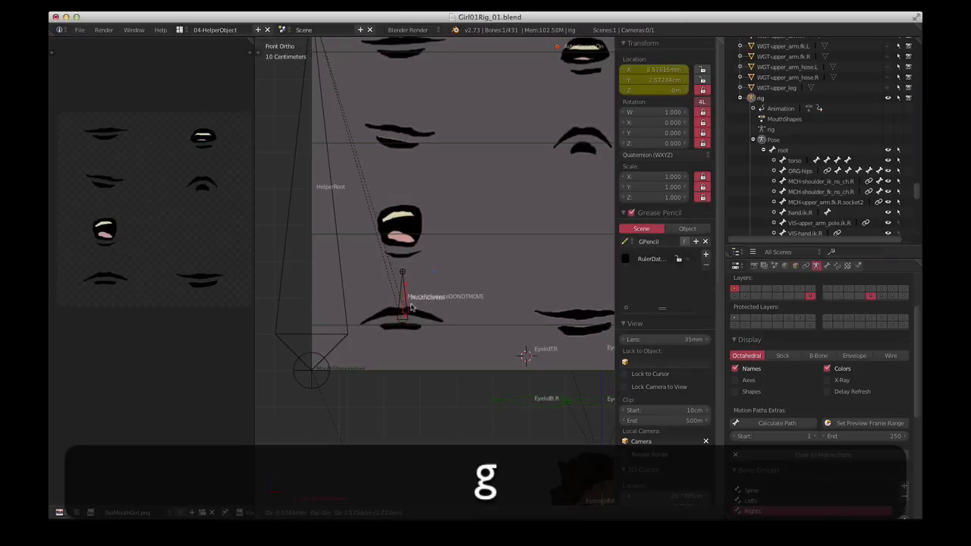
{"action": "left_click_drag", "start_coordinate": [402, 299], "coordinate": [402, 228]}
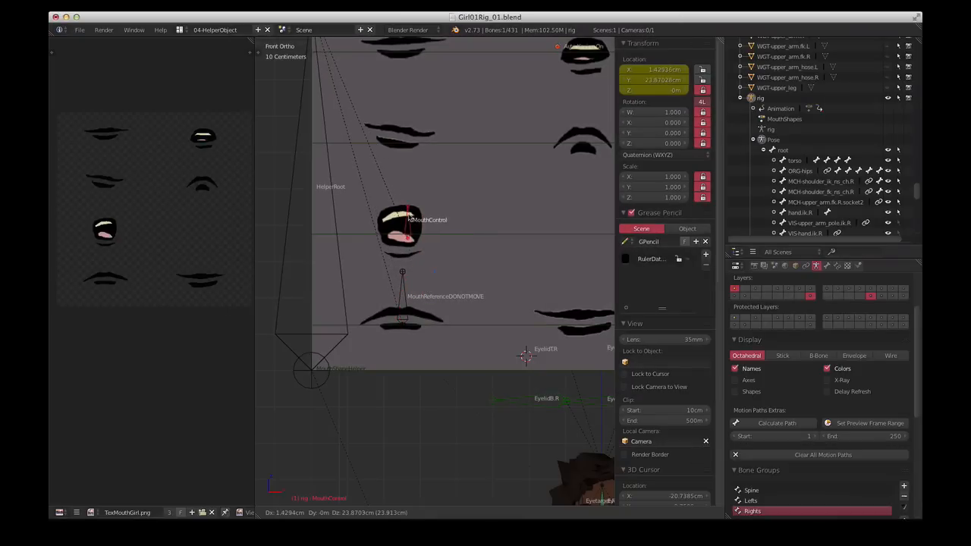
{"action": "left_click_drag", "start_coordinate": [409, 220], "coordinate": [425, 182]}
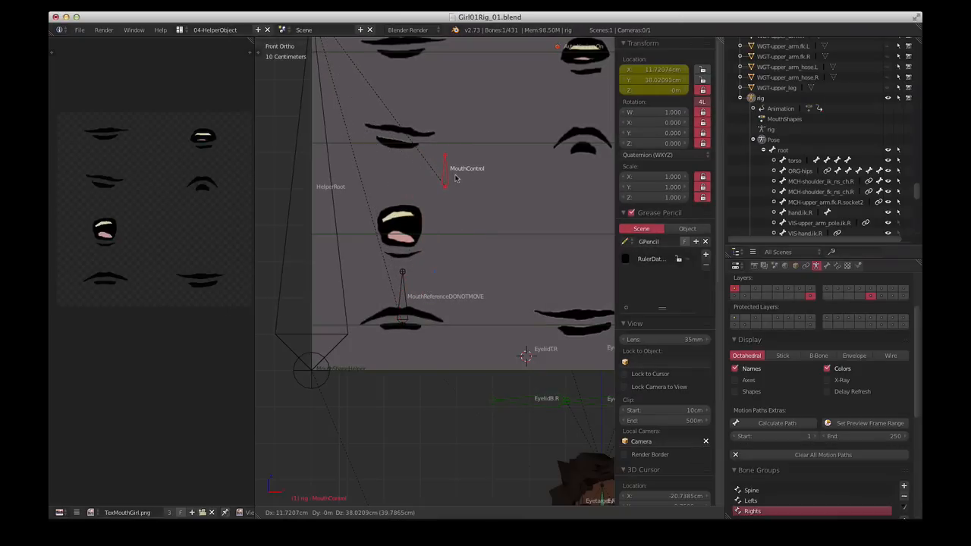
{"action": "left_click_drag", "start_coordinate": [455, 179], "coordinate": [410, 296]}
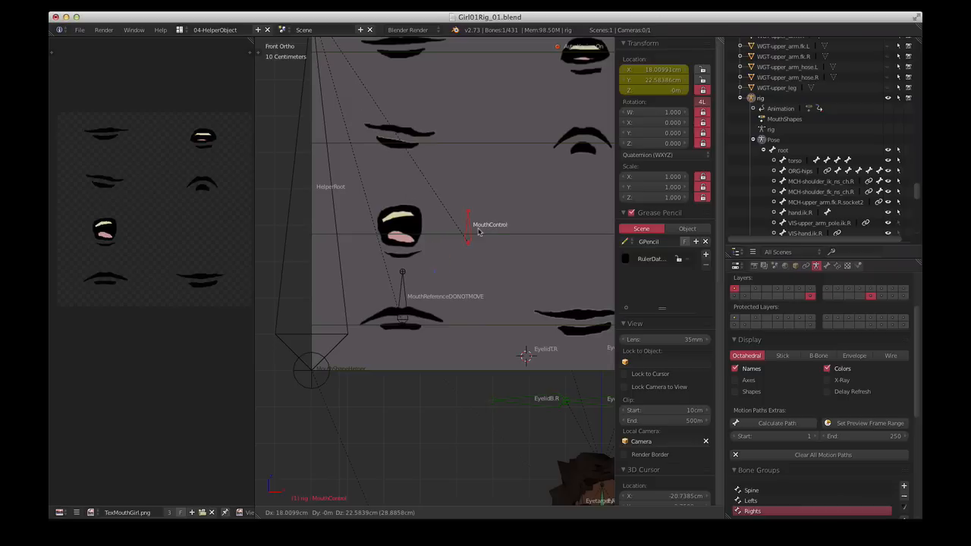
{"action": "left_click_drag", "start_coordinate": [478, 231], "coordinate": [487, 219]}
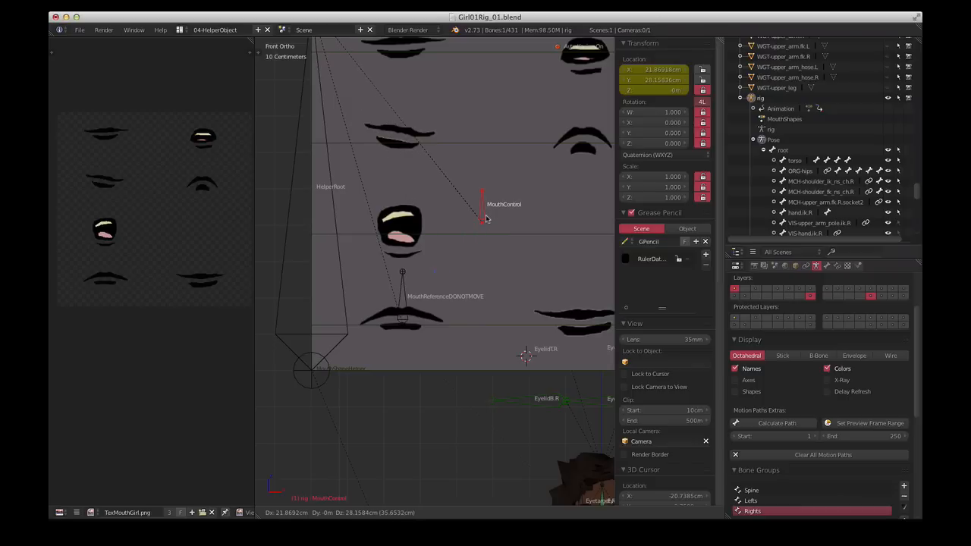
{"action": "left_click_drag", "start_coordinate": [486, 220], "coordinate": [477, 220]}
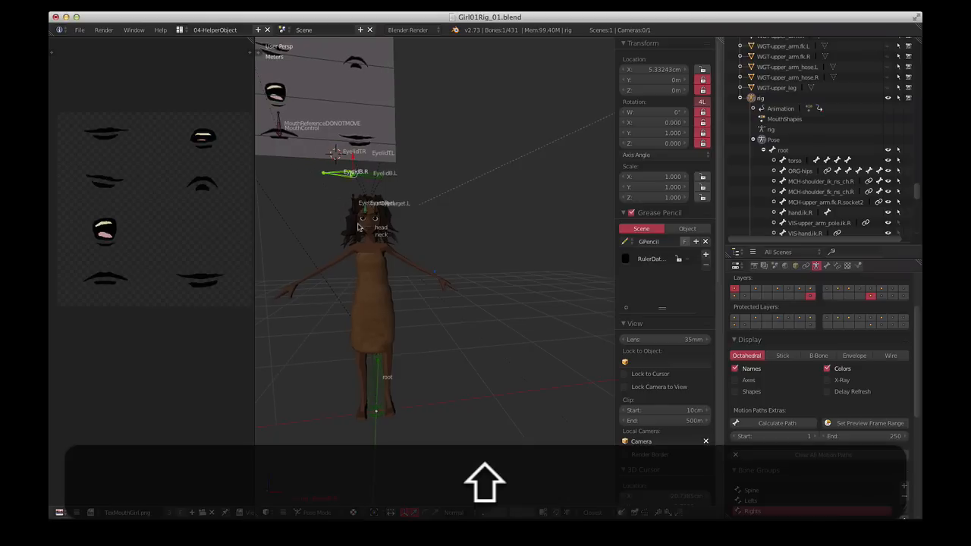
- Switch to the 06-TextureModel layout showing the face and body_clean's MouthTexture
{"action": "key", "text": "KP_1"}
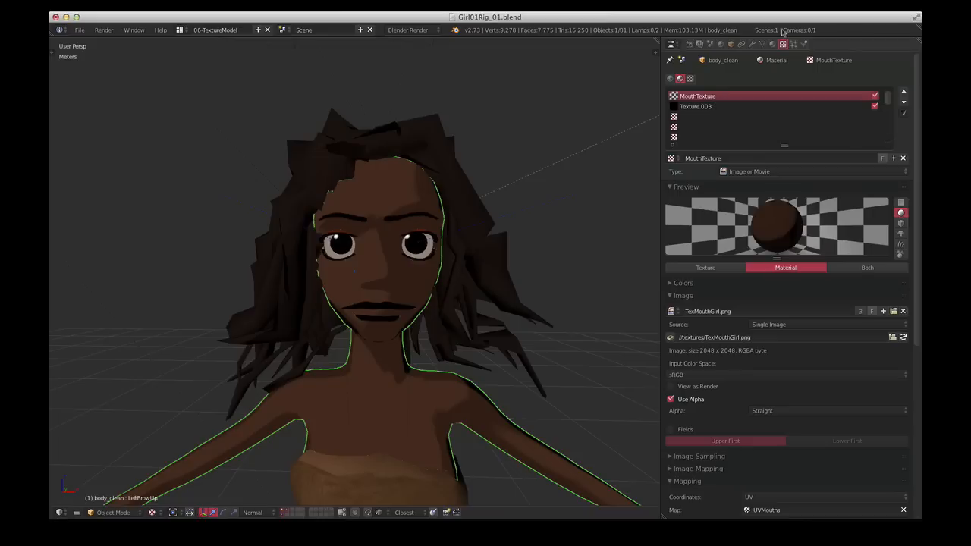
- Map body_clean's MouthTexture through UV coordinates using the UVMouths map
{"action": "left_click", "coordinate": [775, 43]}
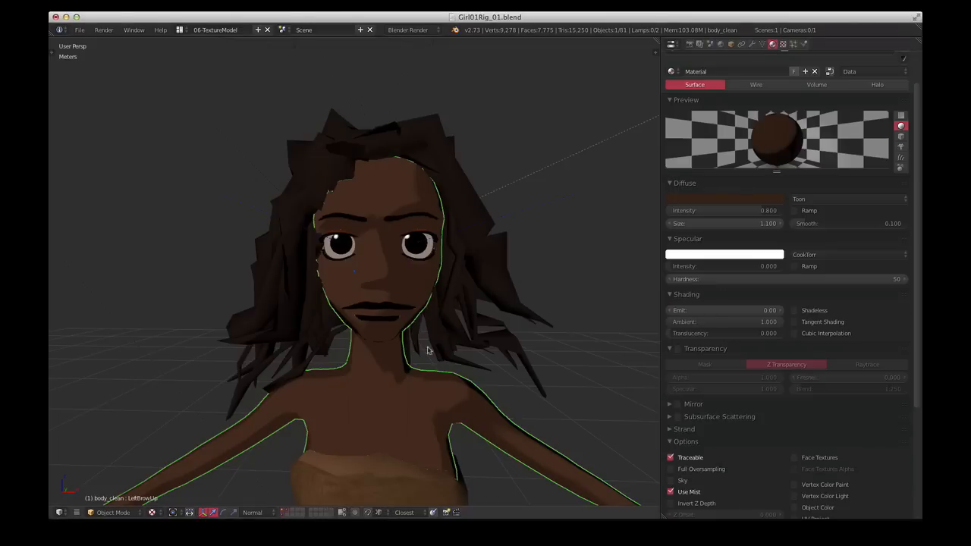
{"action": "mouse_move", "coordinate": [735, 342]}
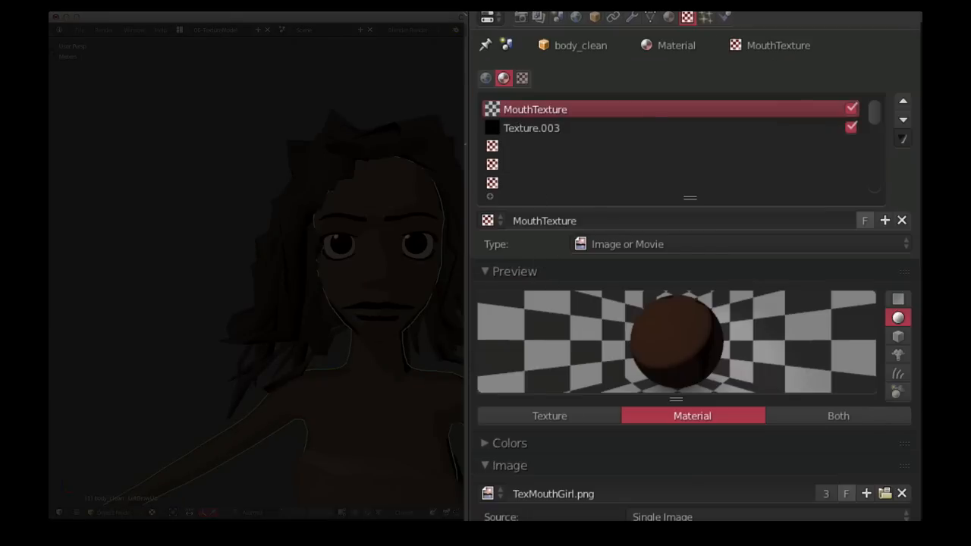
{"action": "scroll", "scroll_direction": "down", "scroll_amount": 3}
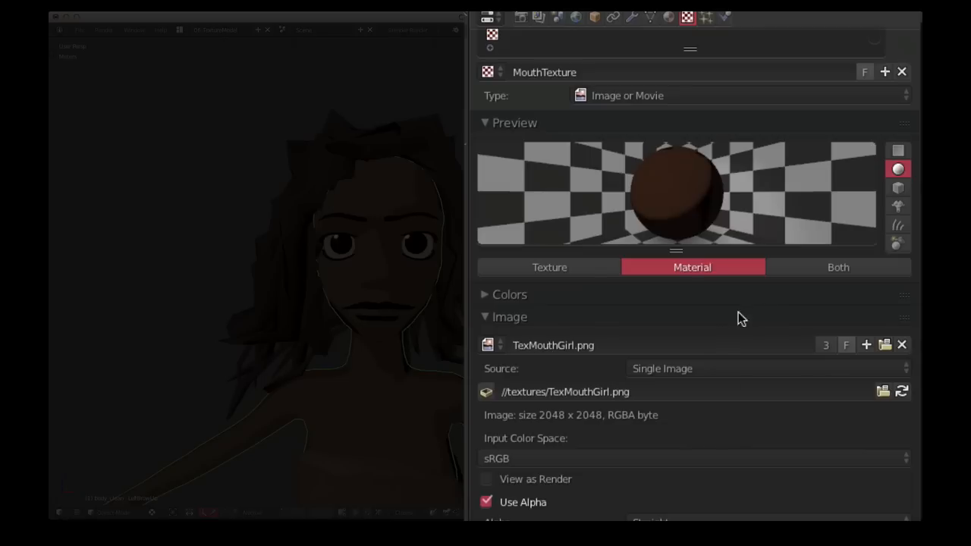
{"action": "scroll", "scroll_direction": "down", "scroll_amount": 3}
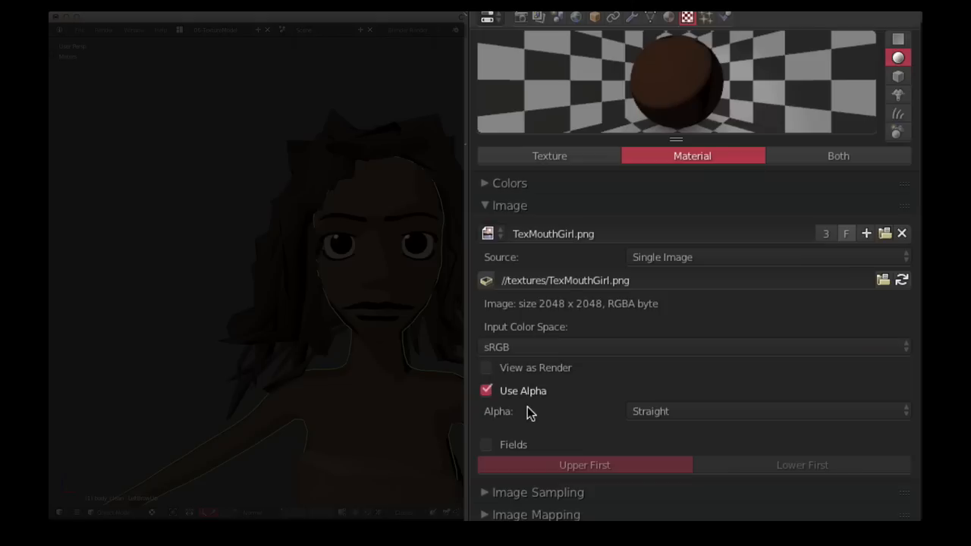
{"action": "scroll", "scroll_direction": "down", "scroll_amount": 3}
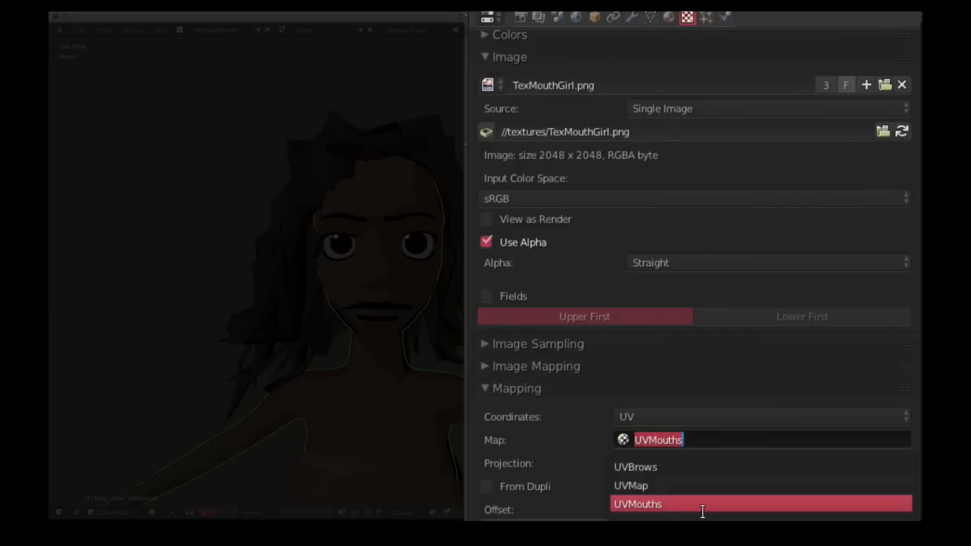
{"action": "left_click", "coordinate": [639, 504]}
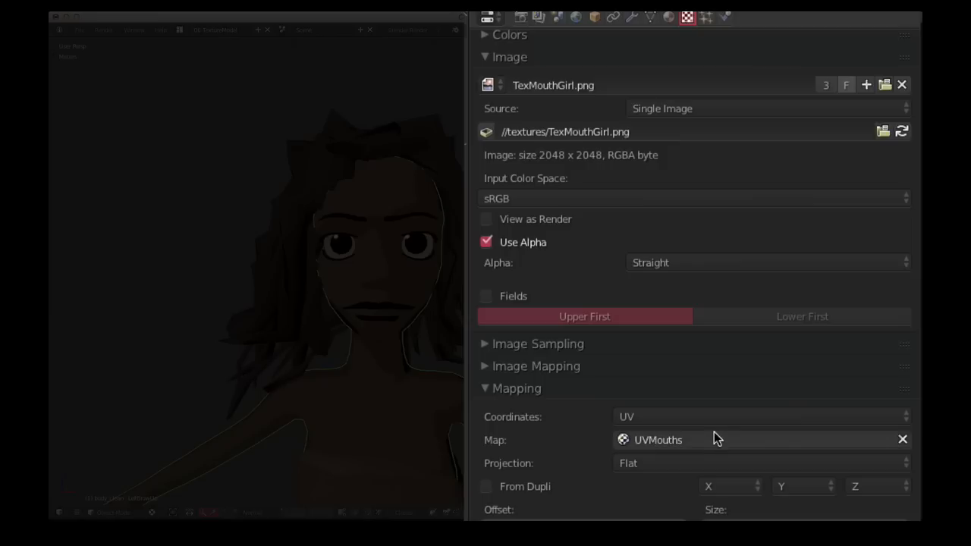
{"action": "mouse_move", "coordinate": [680, 416]}
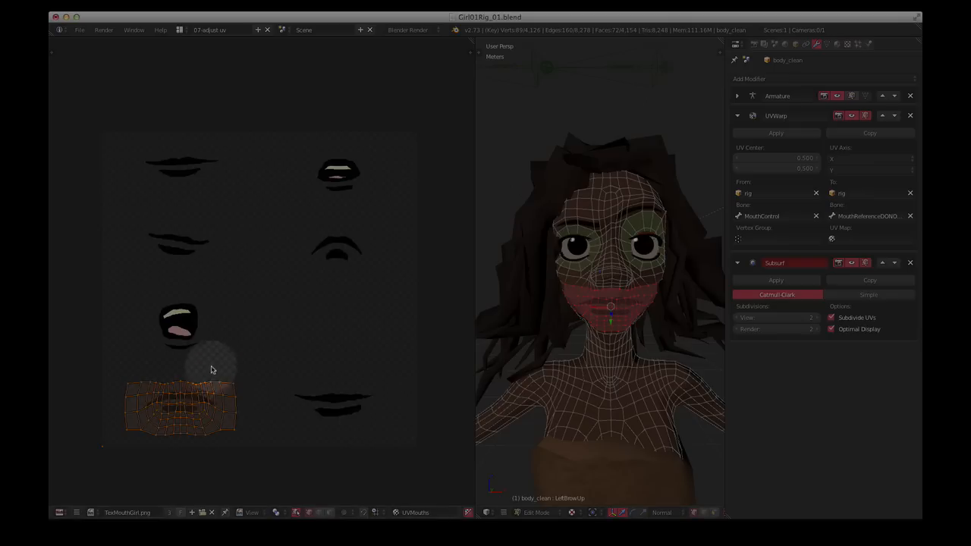
{"action": "mouse_move", "coordinate": [172, 265]}
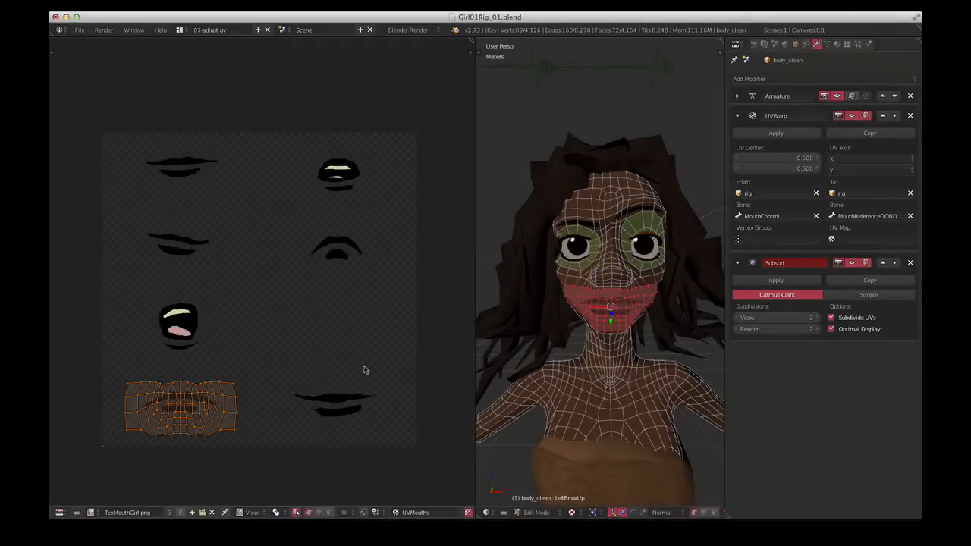
{"action": "mouse_move", "coordinate": [265, 396]}
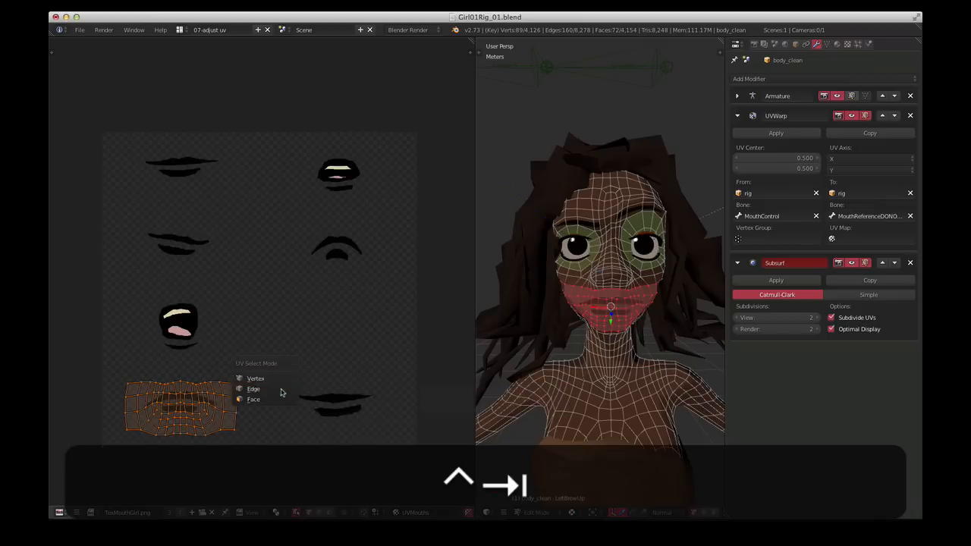
- Set UV Select Mode to Face to show the mouth island over the closed-lips drawing
{"action": "left_click", "coordinate": [256, 379]}
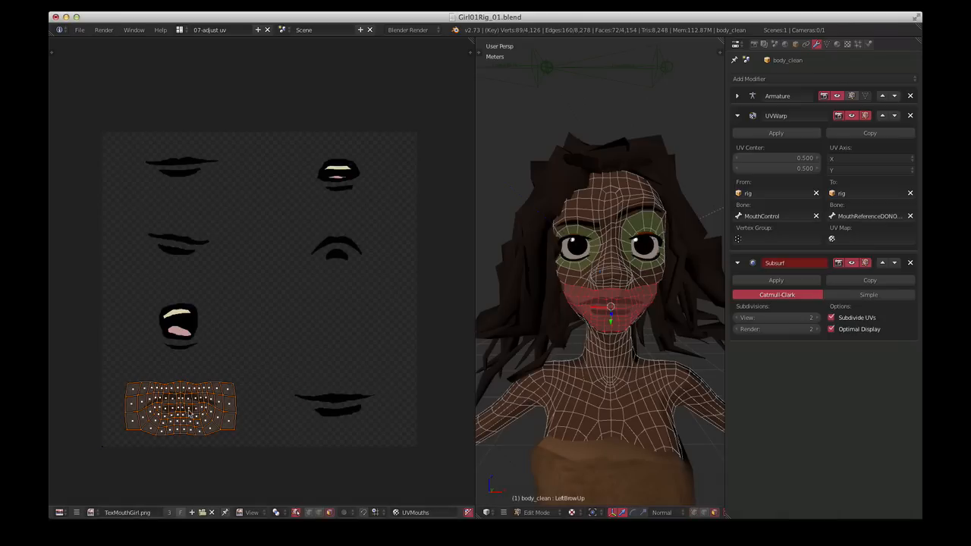
{"action": "mouse_move", "coordinate": [106, 450]}
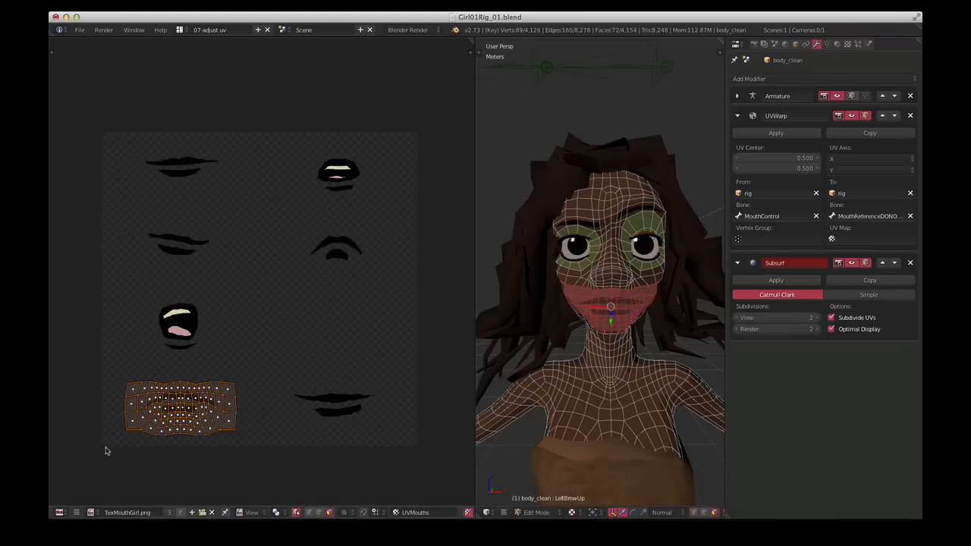
{"action": "mouse_move", "coordinate": [186, 420]}
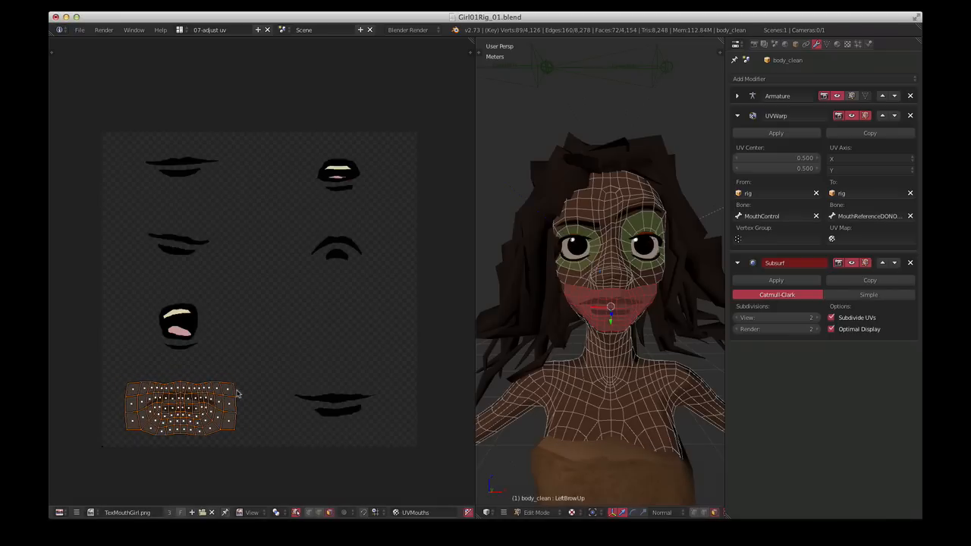
{"action": "mouse_move", "coordinate": [264, 399]}
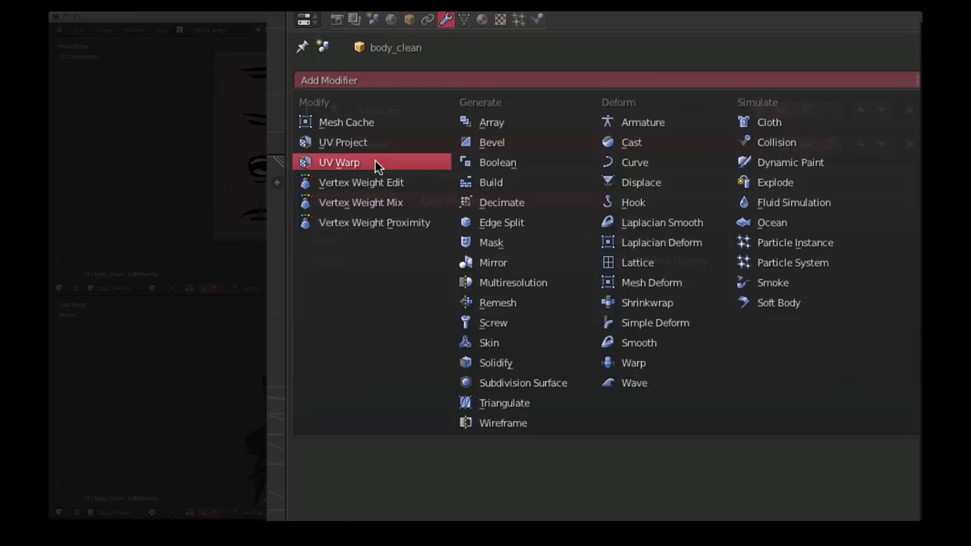
- Add a UV Warp modifier above Subsurf, warping the UVMouths map
{"action": "left_click", "coordinate": [337, 162]}
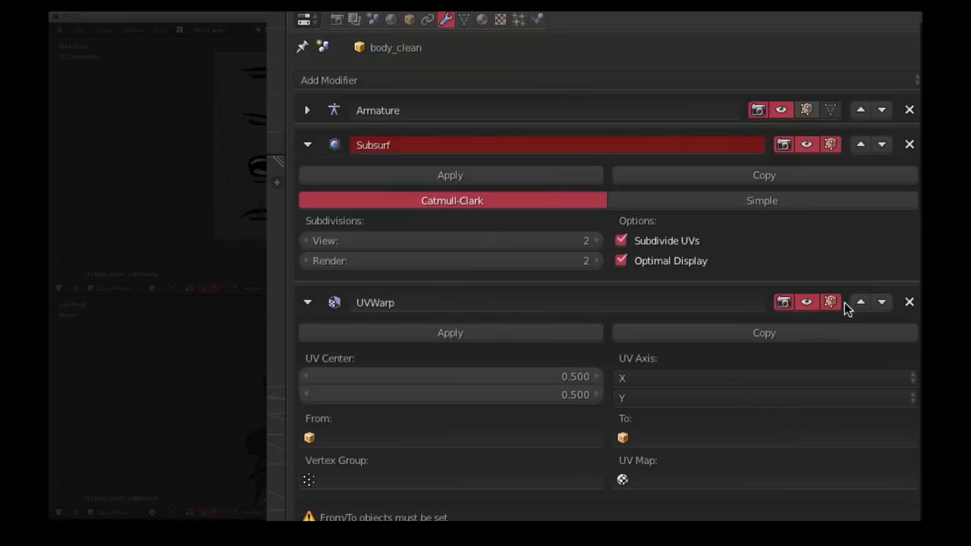
{"action": "left_click", "coordinate": [863, 302]}
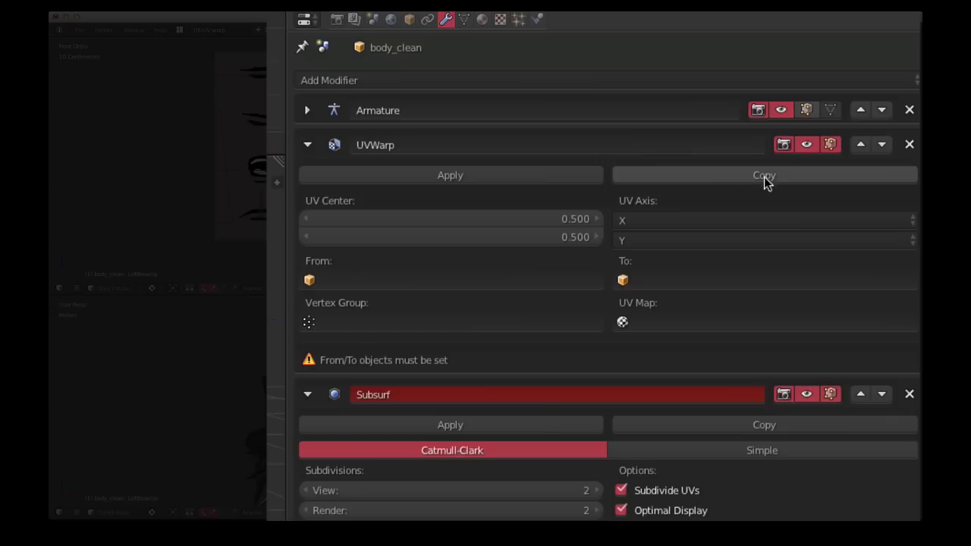
{"action": "mouse_move", "coordinate": [707, 230]}
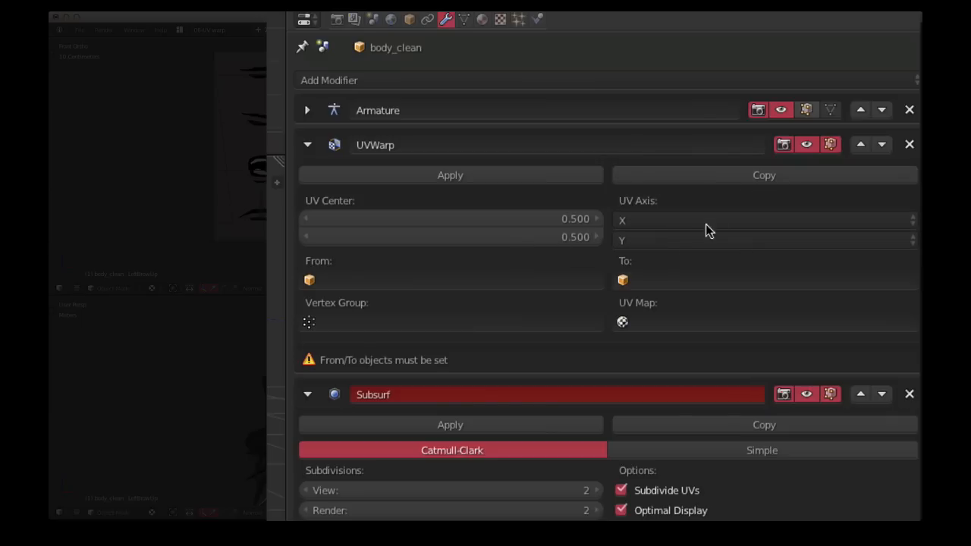
{"action": "mouse_move", "coordinate": [647, 254]}
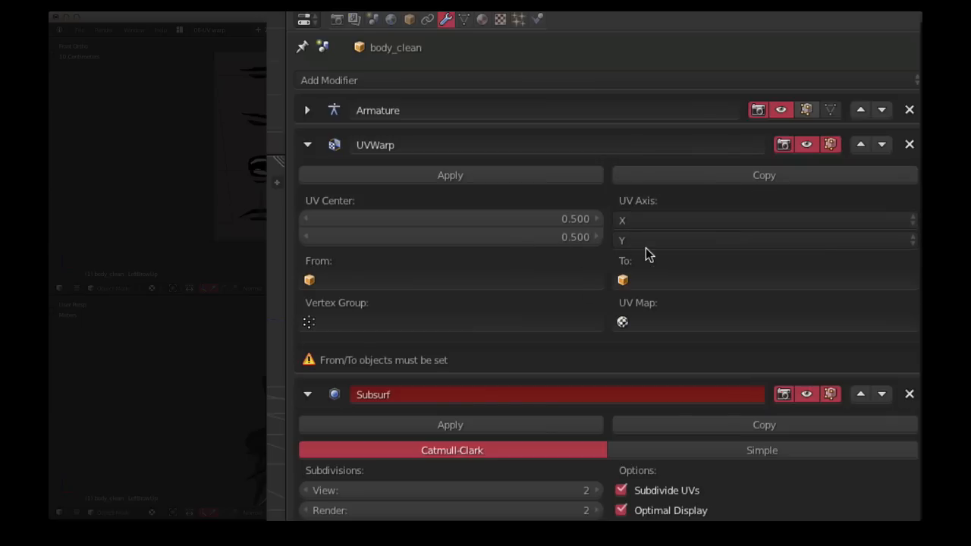
{"action": "mouse_move", "coordinate": [400, 225]}
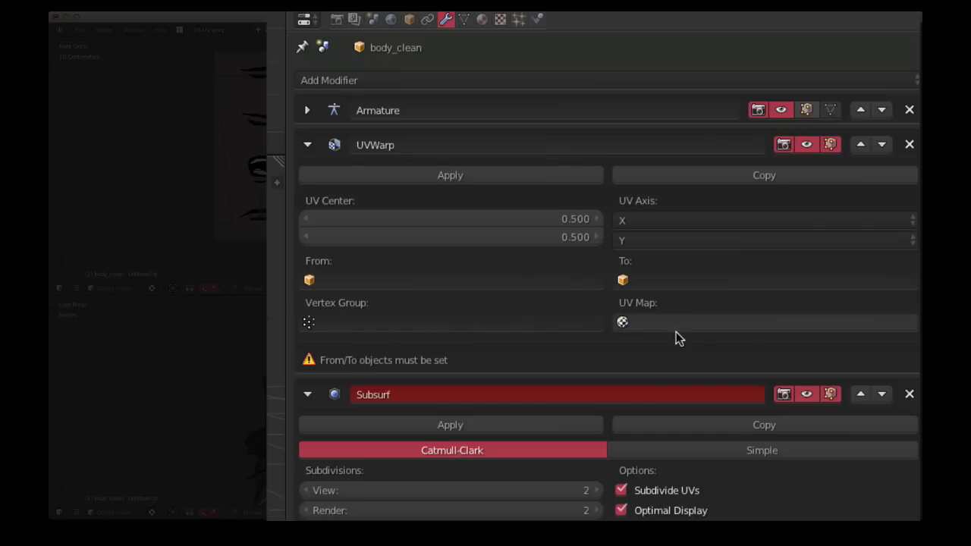
{"action": "left_click", "coordinate": [766, 321]}
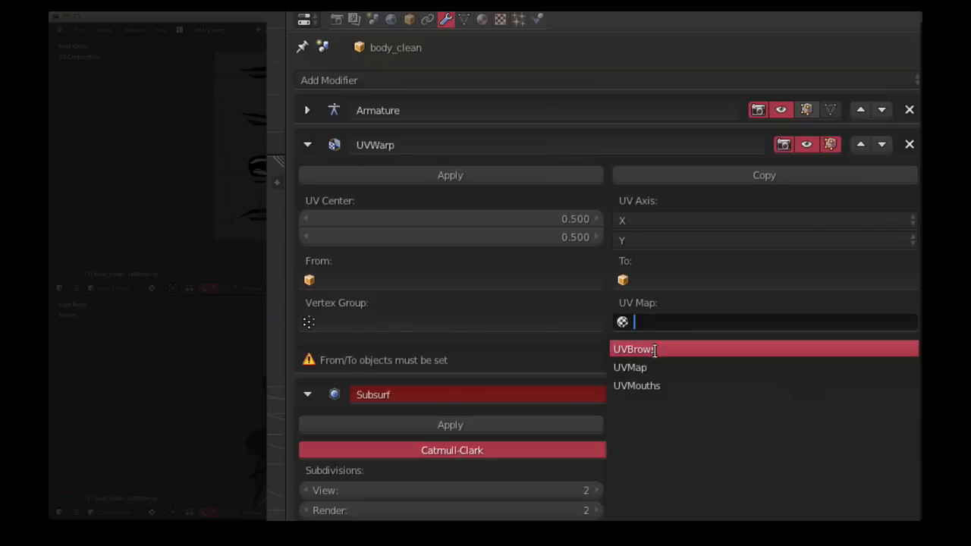
{"action": "left_click", "coordinate": [636, 385]}
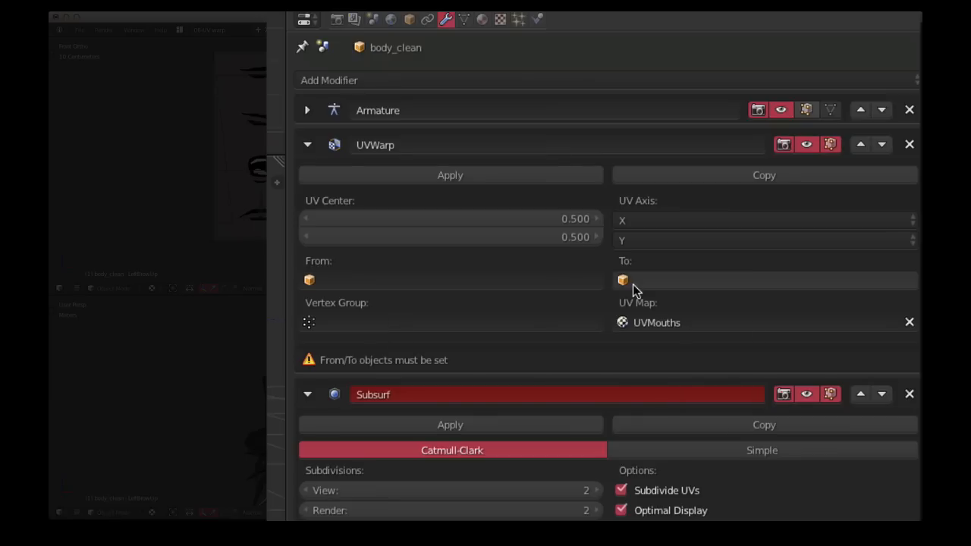
{"action": "mouse_move", "coordinate": [640, 279]}
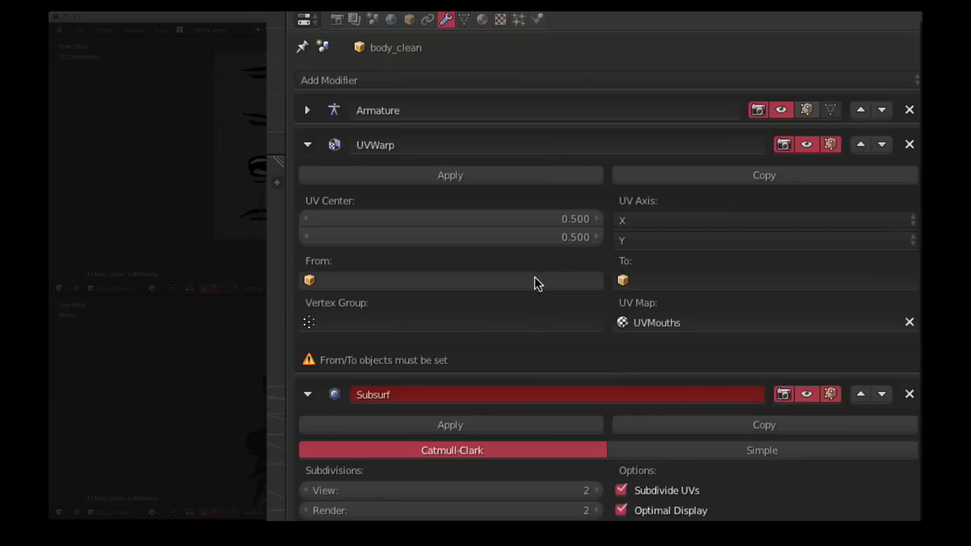
{"action": "mouse_move", "coordinate": [538, 284]}
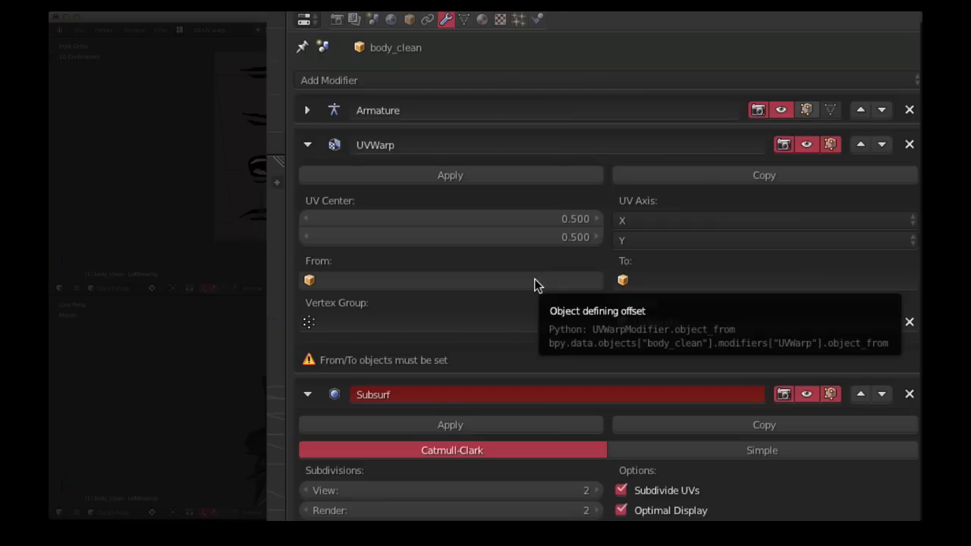
- Set the UV Warp From rig bone MouthControl To bone MouthReferenceDONOTMOVE
{"action": "left_click", "coordinate": [451, 280]}
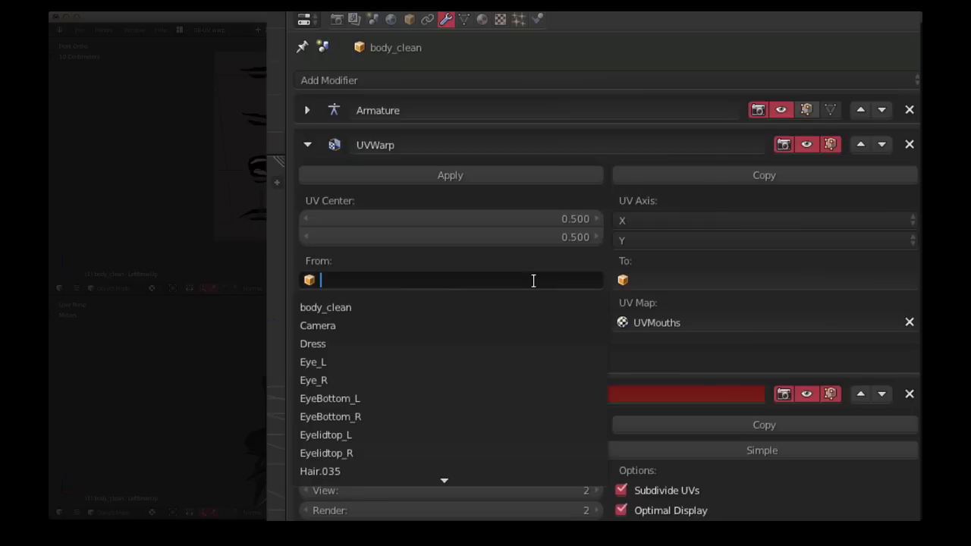
{"action": "type", "text": "rig"}
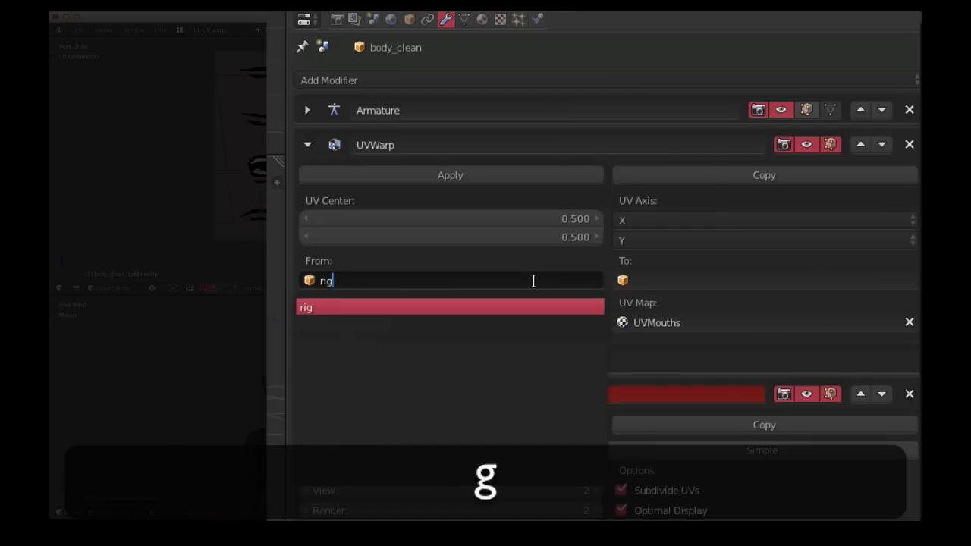
{"action": "left_click", "coordinate": [306, 307]}
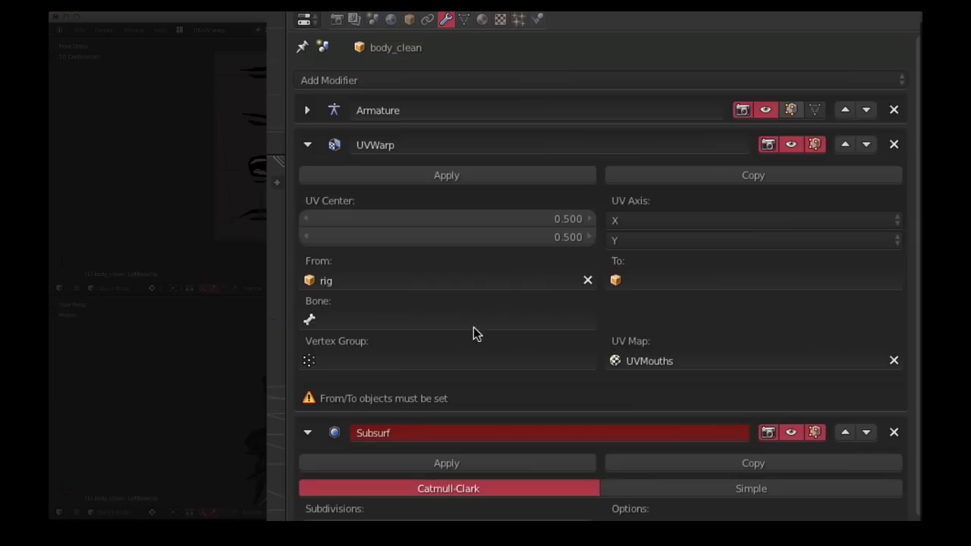
{"action": "left_click", "coordinate": [446, 320]}
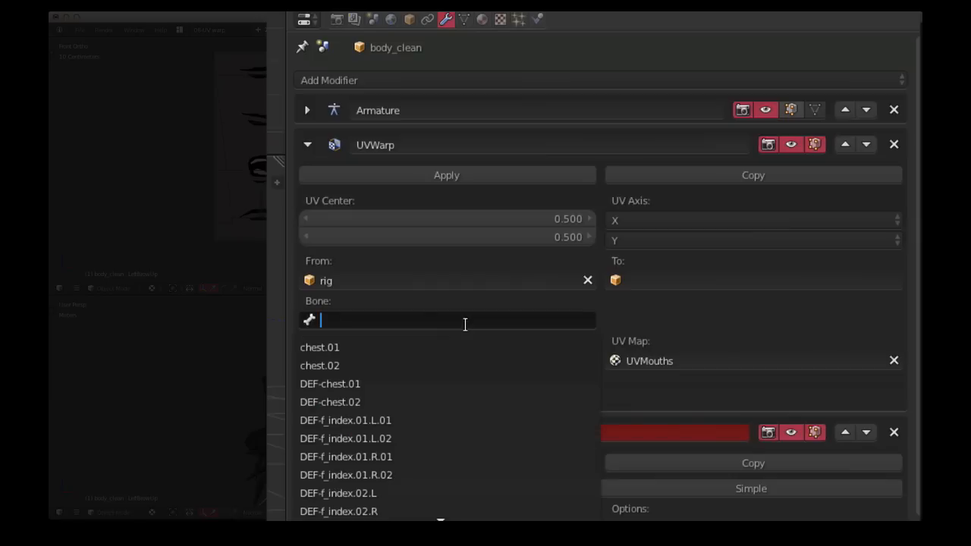
{"action": "type", "text": "mou"}
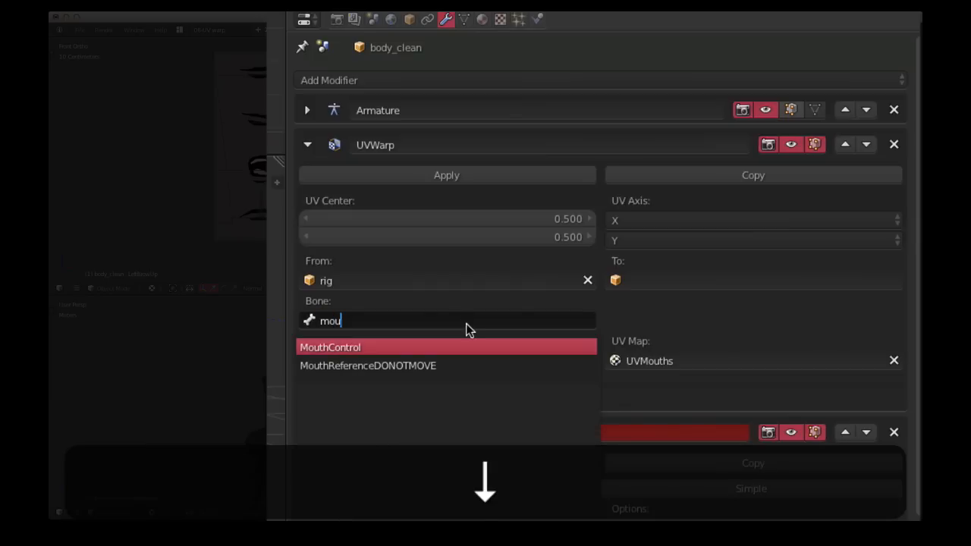
{"action": "left_click", "coordinate": [329, 347]}
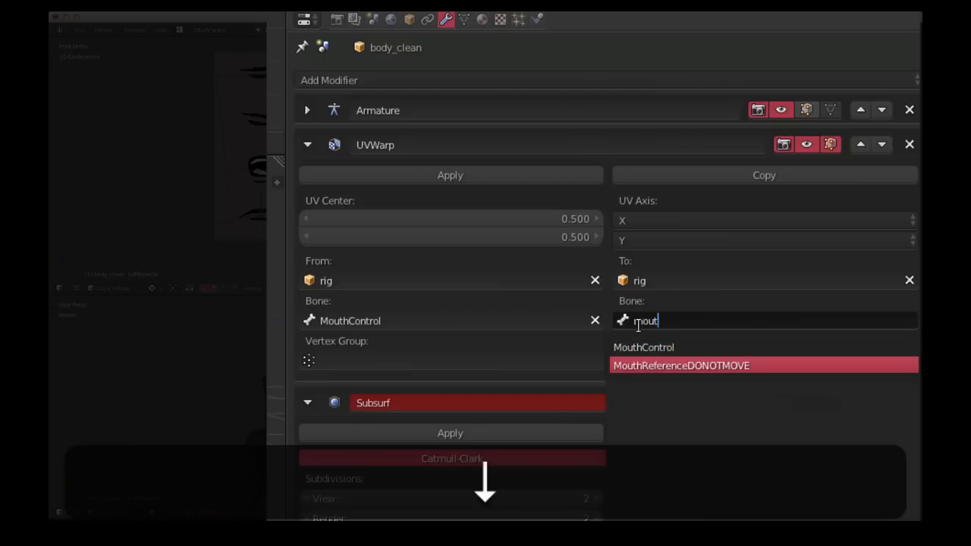
{"action": "left_click", "coordinate": [680, 365]}
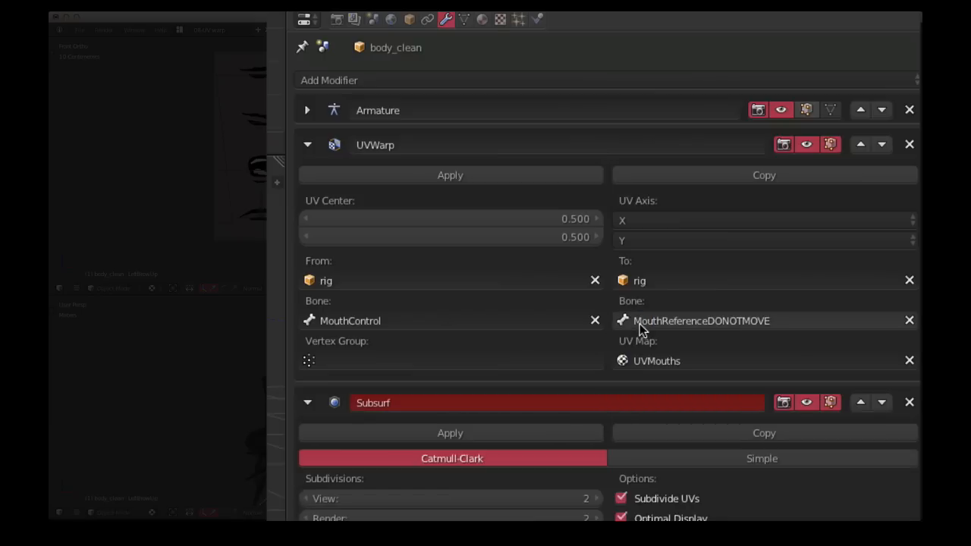
{"action": "mouse_move", "coordinate": [403, 136]}
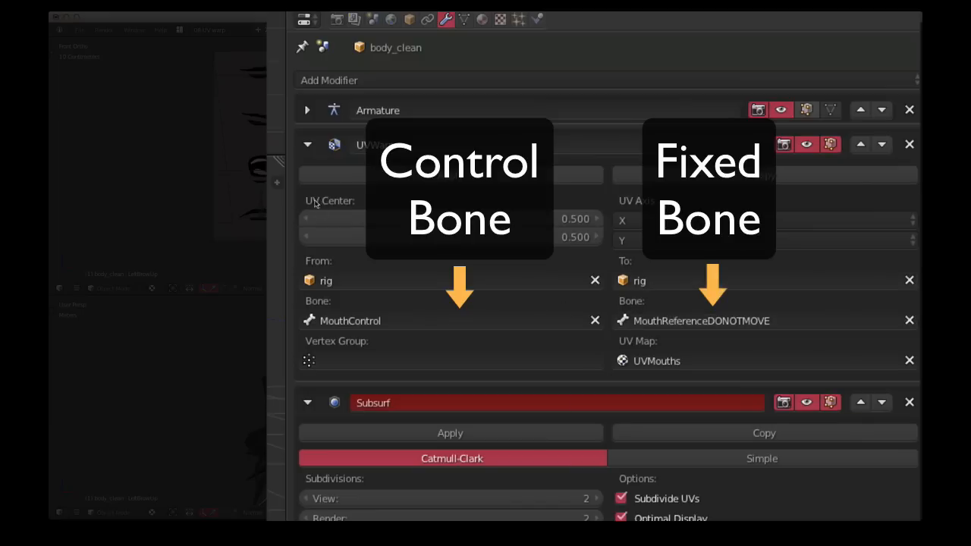
{"action": "mouse_move", "coordinate": [301, 202]}
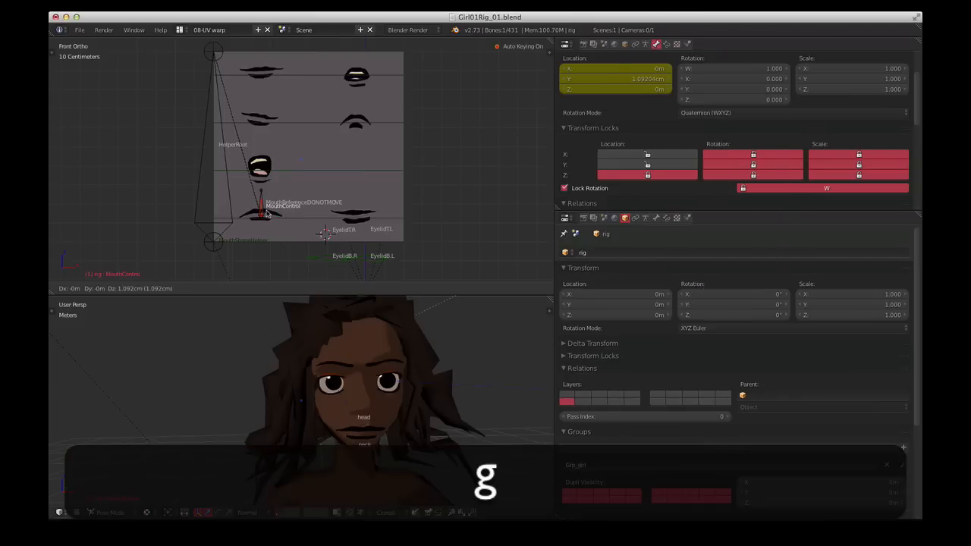
- Drag MouthControl from the open mouth up onto the top-right mouth tile
{"action": "left_click_drag", "start_coordinate": [258, 213], "coordinate": [260, 167]}
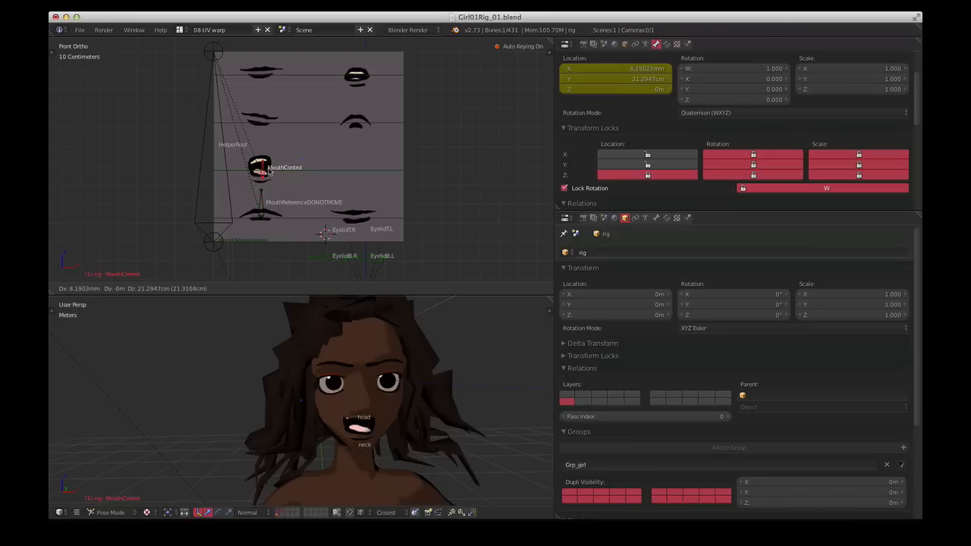
{"action": "left_click_drag", "start_coordinate": [261, 170], "coordinate": [262, 118]}
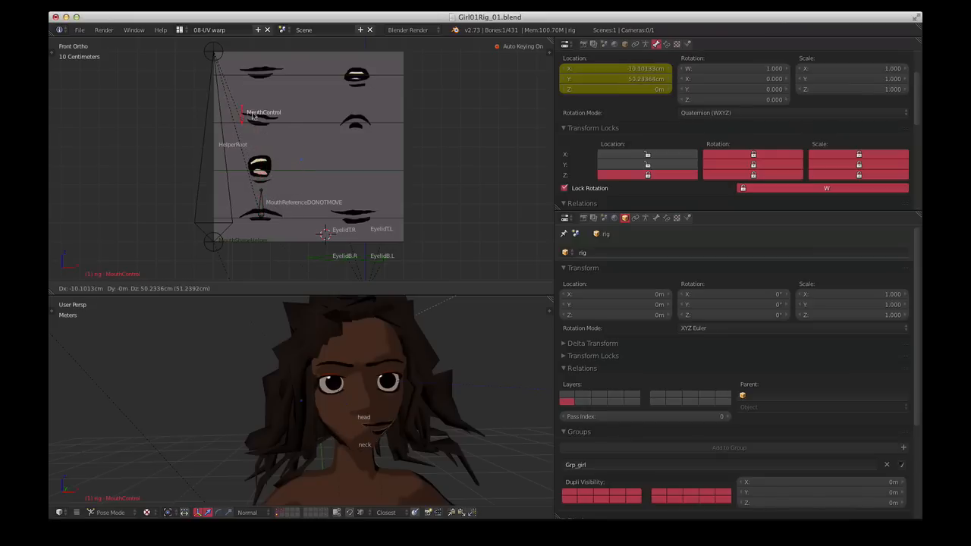
{"action": "left_click_drag", "start_coordinate": [250, 118], "coordinate": [295, 91]}
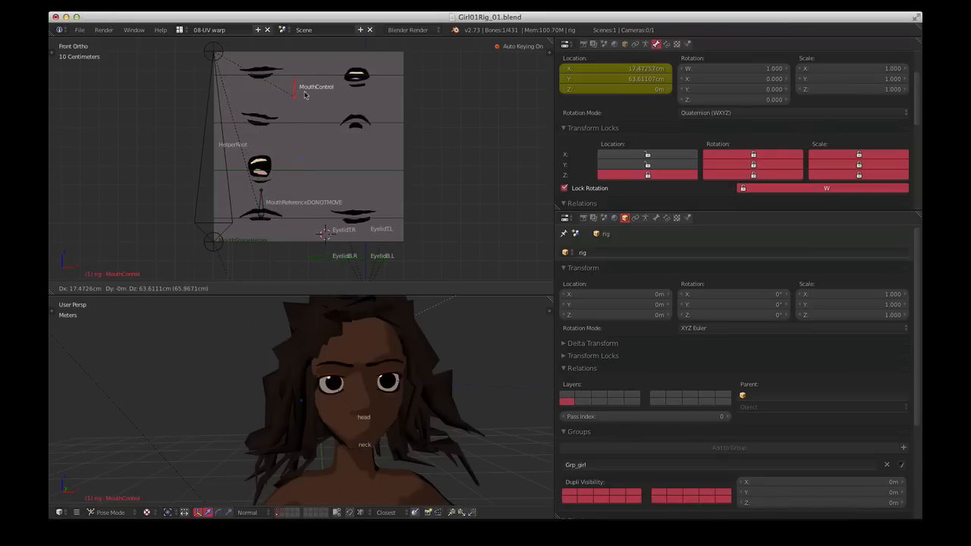
{"action": "left_click_drag", "start_coordinate": [295, 91], "coordinate": [335, 83]}
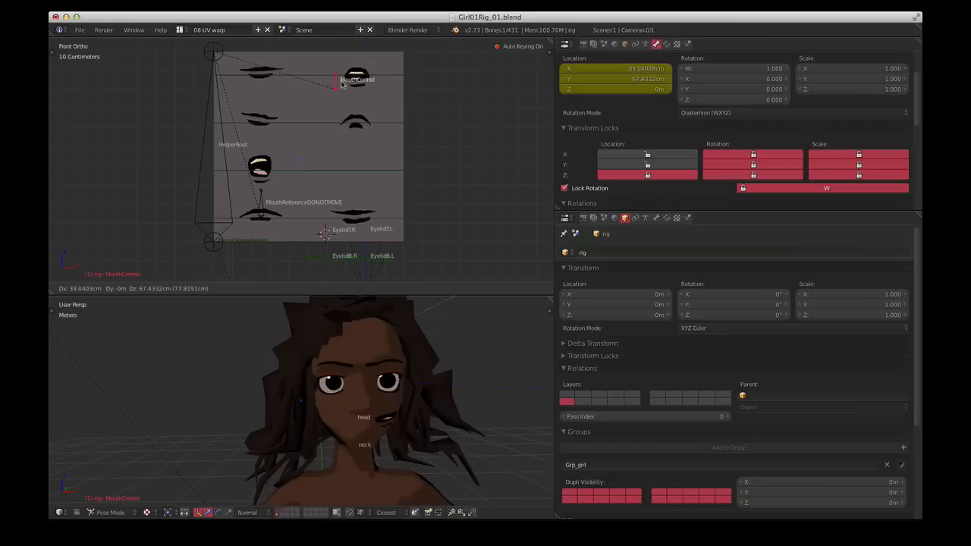
{"action": "left_click_drag", "start_coordinate": [334, 84], "coordinate": [351, 85]}
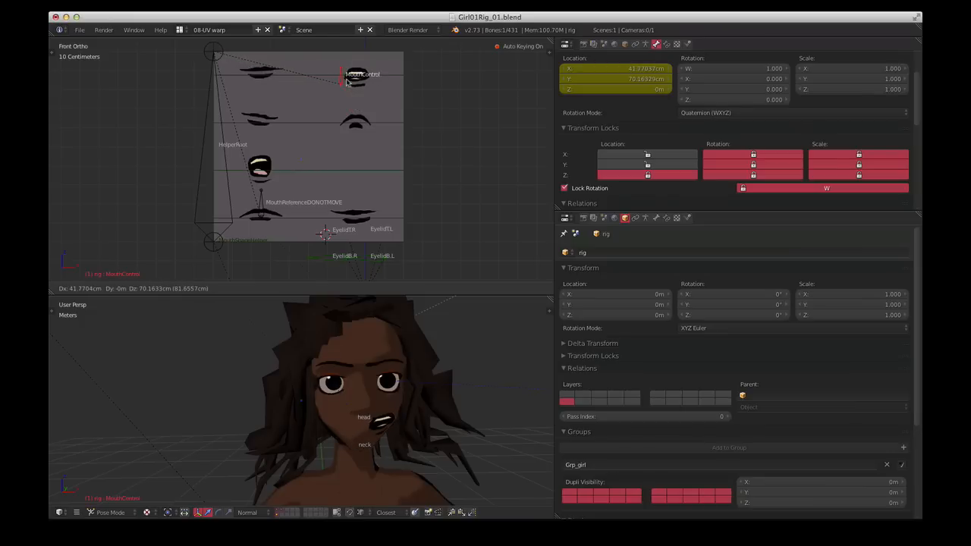
{"action": "left_click_drag", "start_coordinate": [341, 84], "coordinate": [312, 87]}
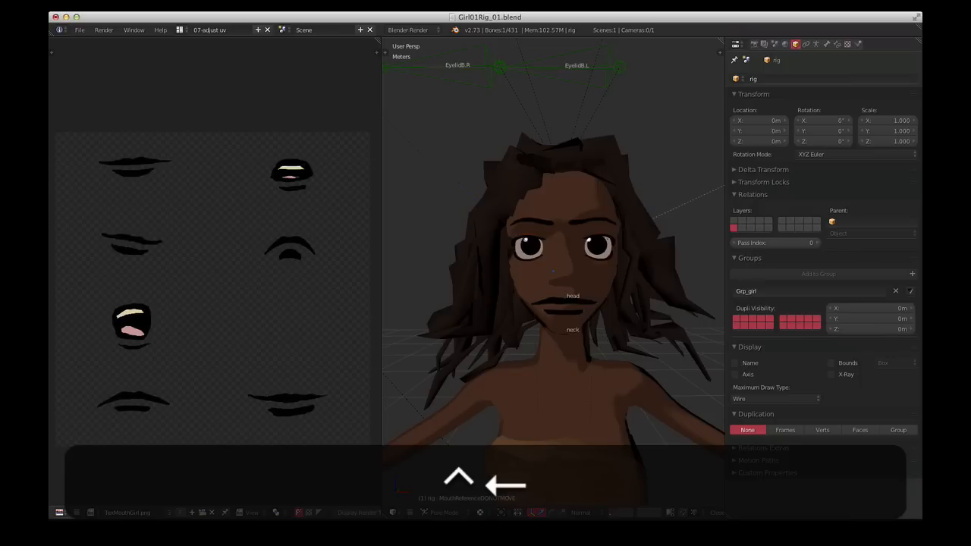
- Switch to the 07-adjust uv layout with the UV/Image editor beside the 3D view
{"action": "left_click", "coordinate": [219, 30]}
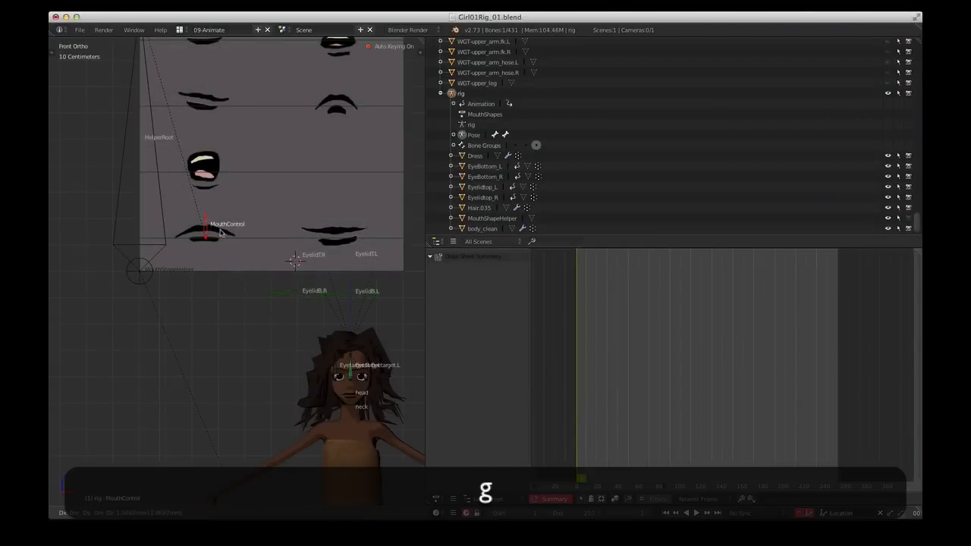
- Key MouthControl on the lower-left, top-left and upper-right mouth tiles across frames
{"action": "left_click_drag", "start_coordinate": [205, 224], "coordinate": [205, 171]}
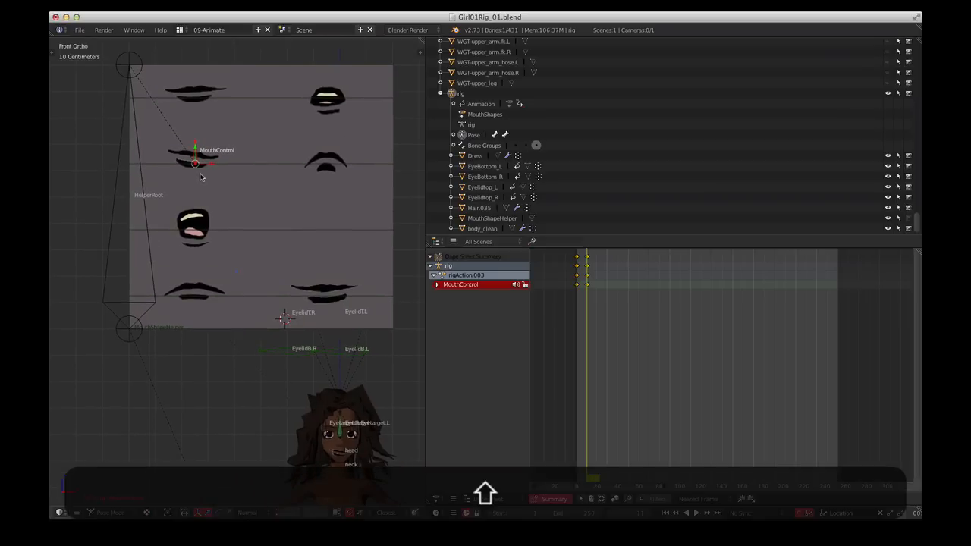
{"action": "left_click_drag", "start_coordinate": [196, 165], "coordinate": [196, 106]}
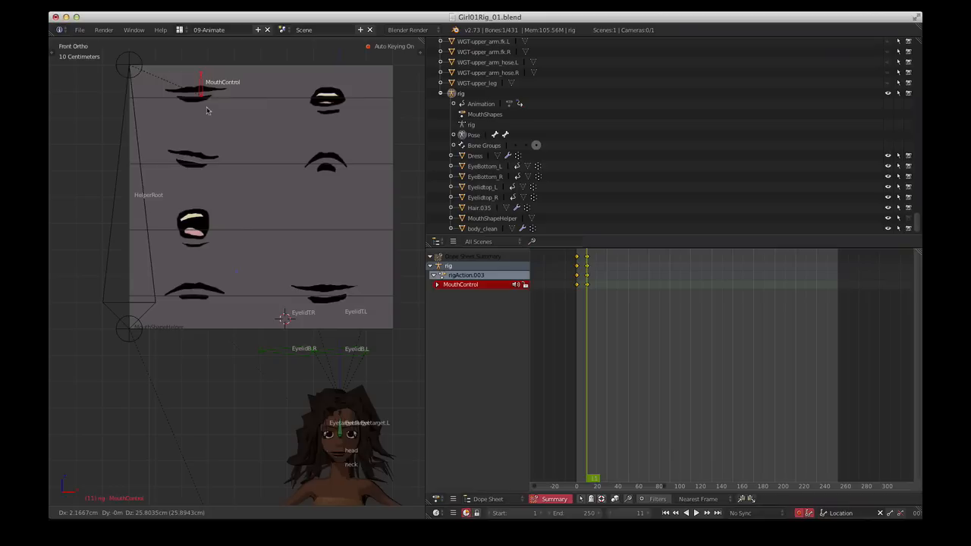
{"action": "left_click", "coordinate": [195, 99]}
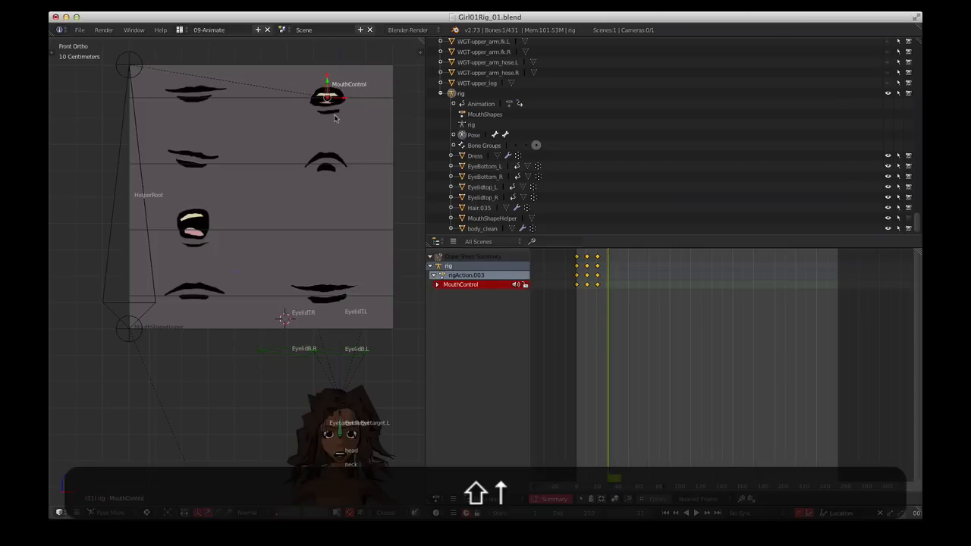
{"action": "left_click_drag", "start_coordinate": [328, 97], "coordinate": [328, 164]}
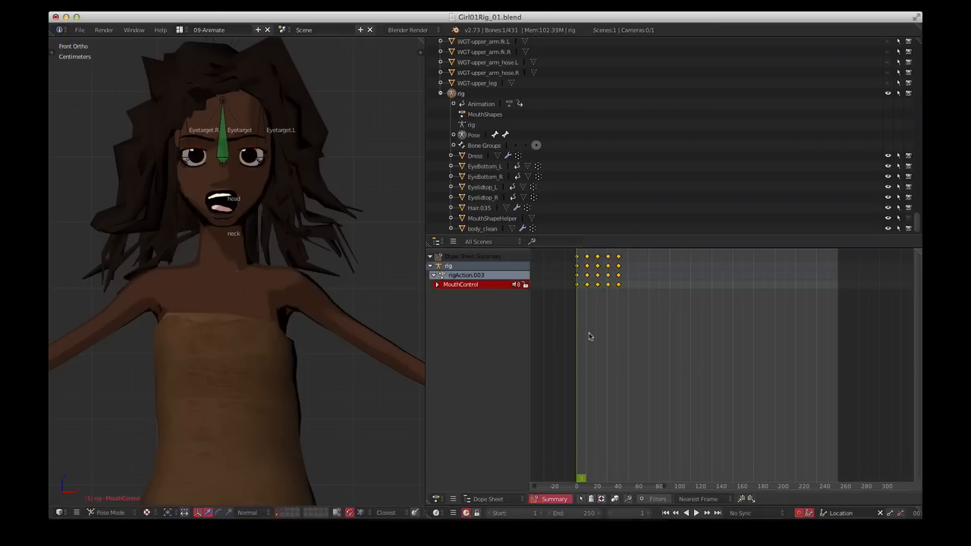
{"action": "mouse_move", "coordinate": [599, 314]}
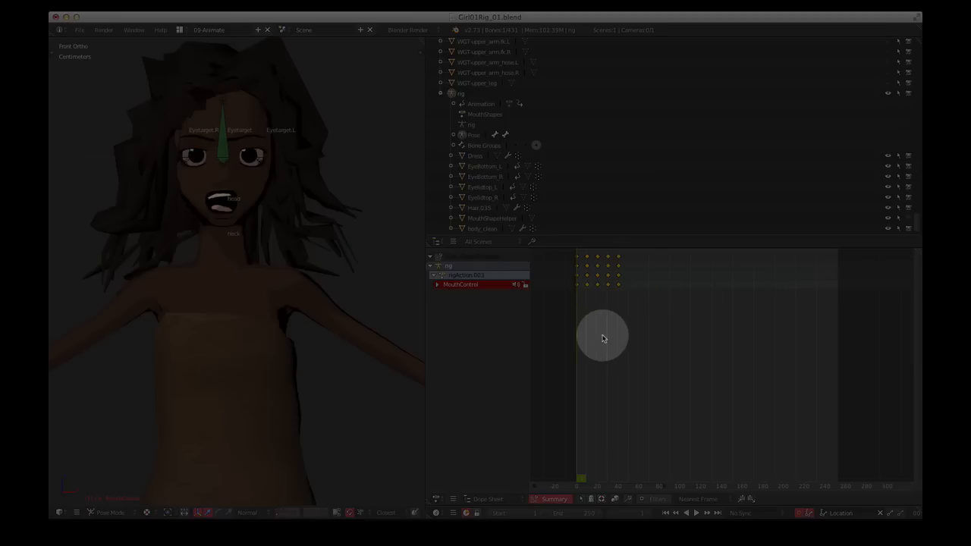
{"action": "mouse_move", "coordinate": [608, 344]}
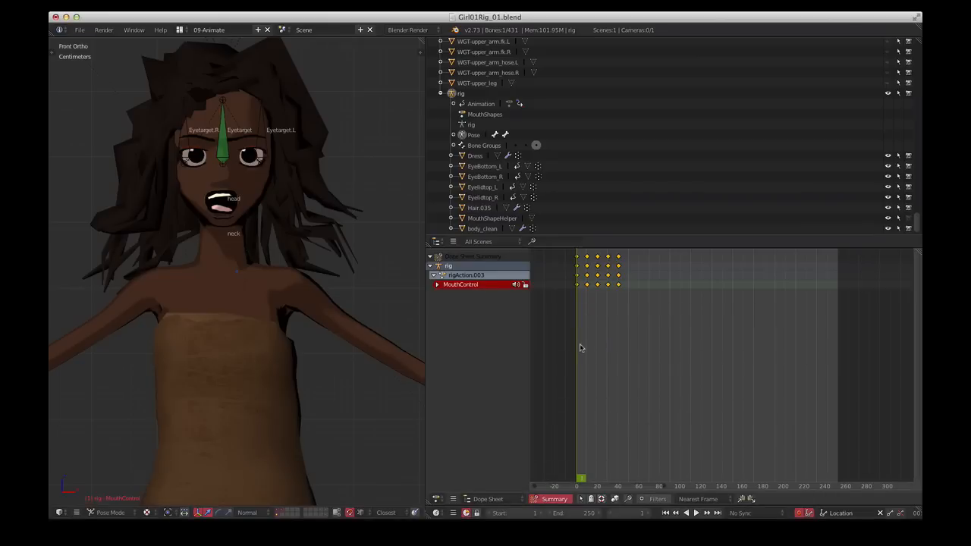
{"action": "mouse_move", "coordinate": [539, 328]}
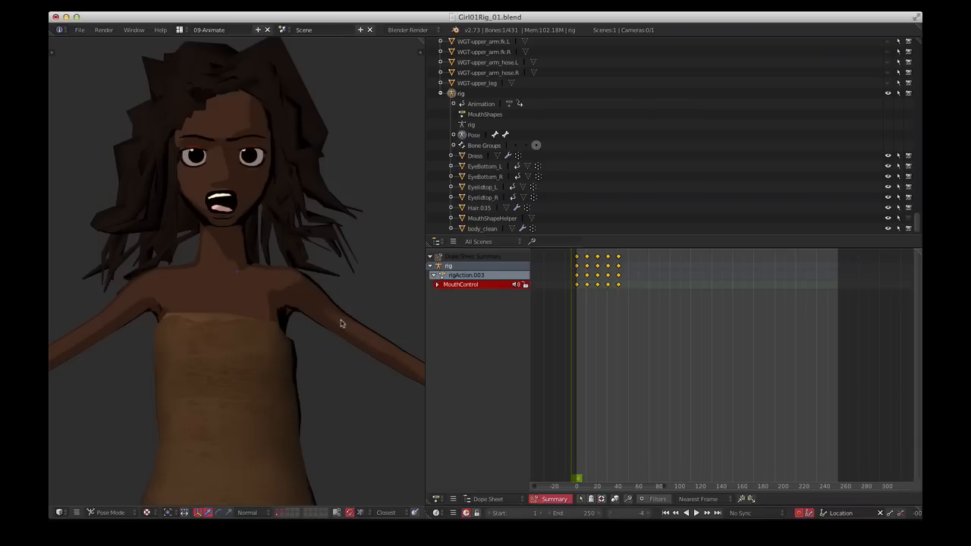
{"action": "mouse_move", "coordinate": [337, 274]}
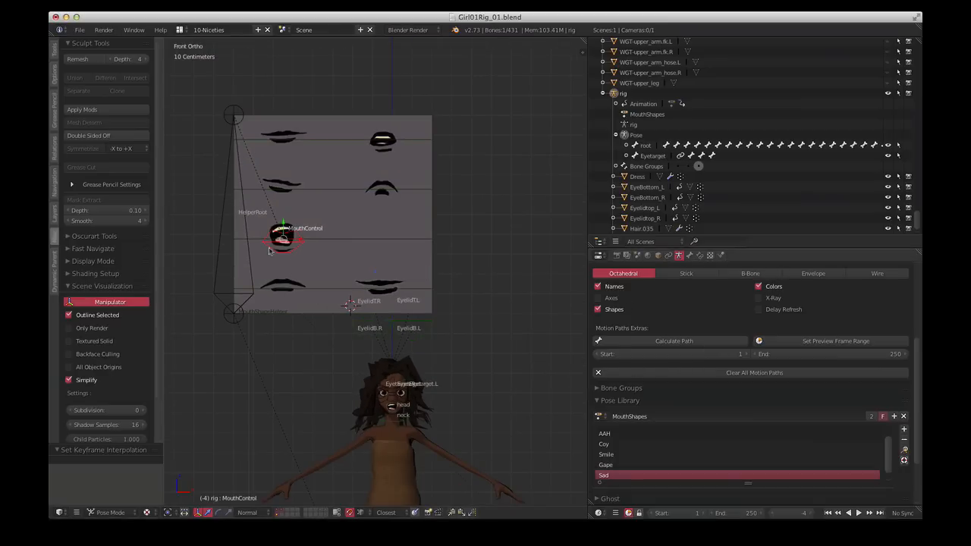
- Select the HelperRoot bone and make AAH the active MouthShapes pose
{"action": "left_click", "coordinate": [234, 313]}
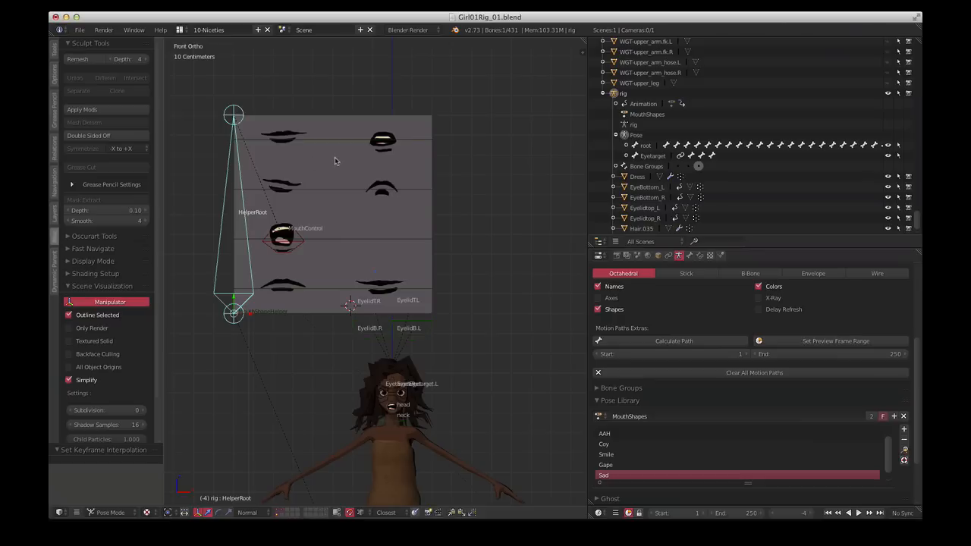
{"action": "mouse_move", "coordinate": [241, 214]}
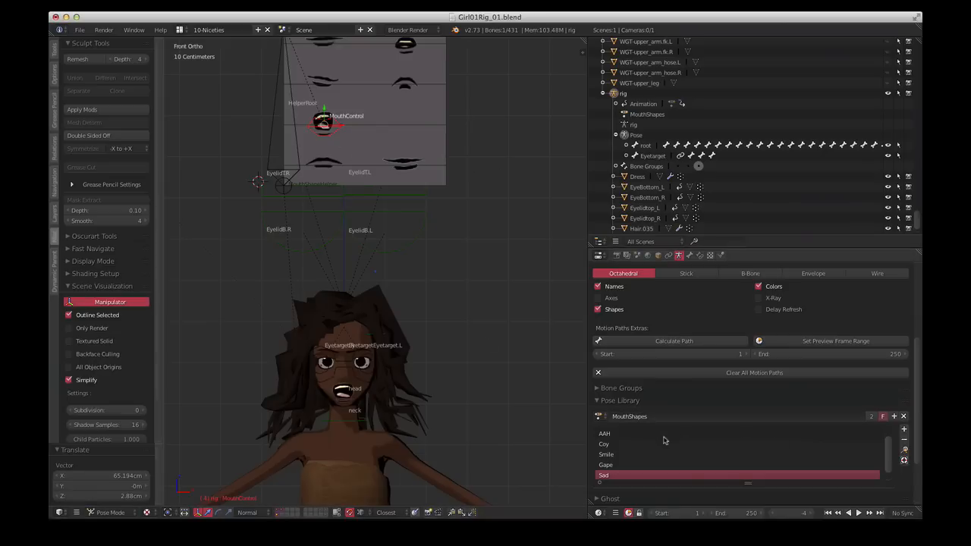
{"action": "left_click", "coordinate": [629, 433]}
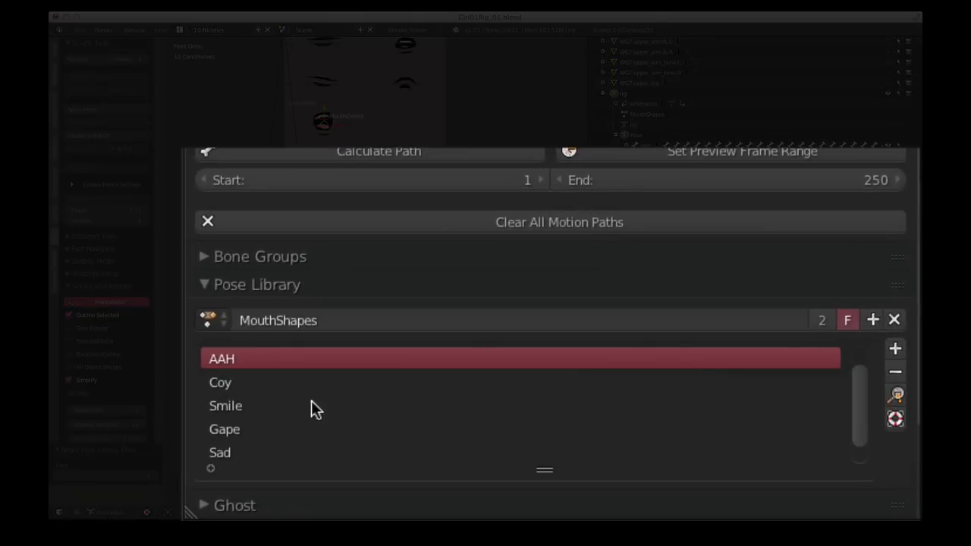
{"action": "left_click", "coordinate": [226, 406]}
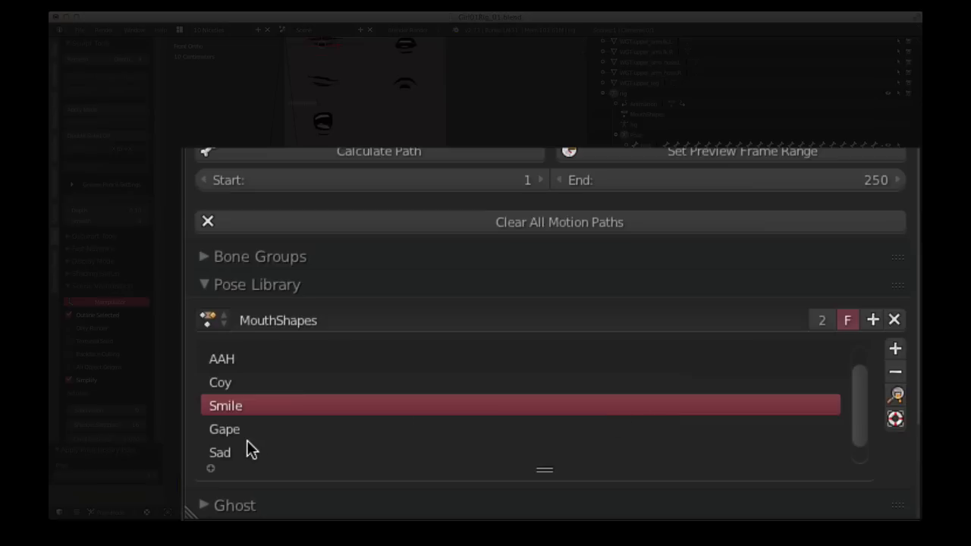
{"action": "left_click", "coordinate": [220, 453]}
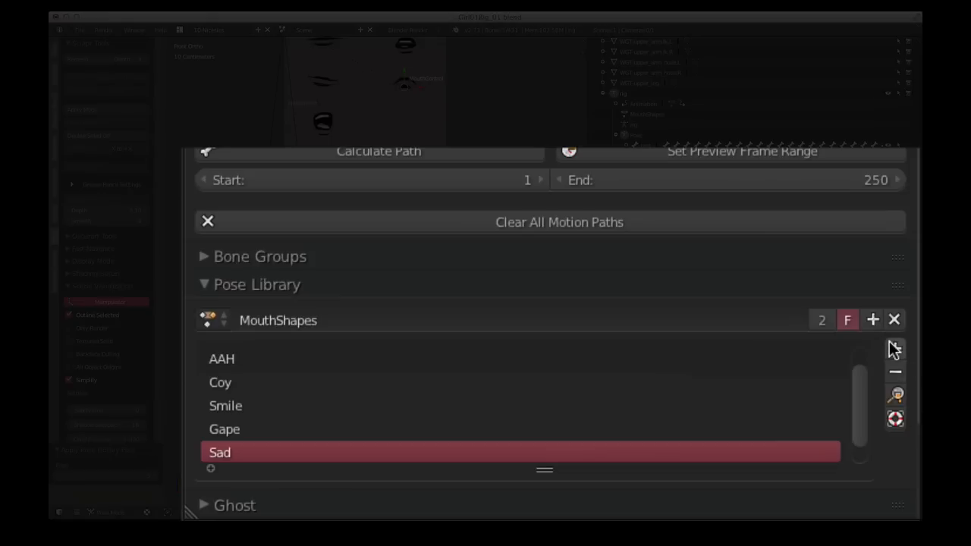
{"action": "mouse_move", "coordinate": [893, 348]}
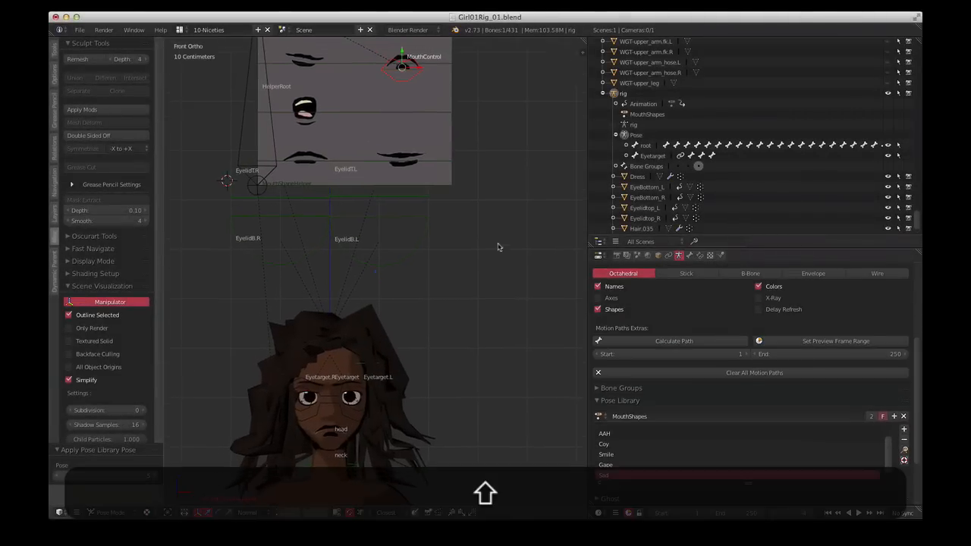
- Apply and confirm the Coy pose from the MouthShapes library on the mouth
{"action": "left_click", "coordinate": [604, 475]}
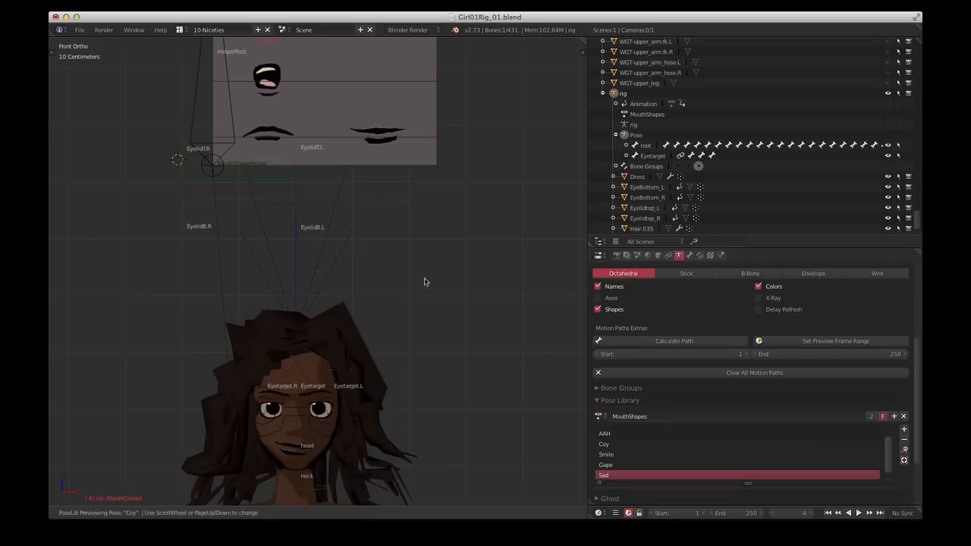
{"action": "left_click", "coordinate": [606, 454]}
{"action": "type", "text": "NeutralSaddish"}
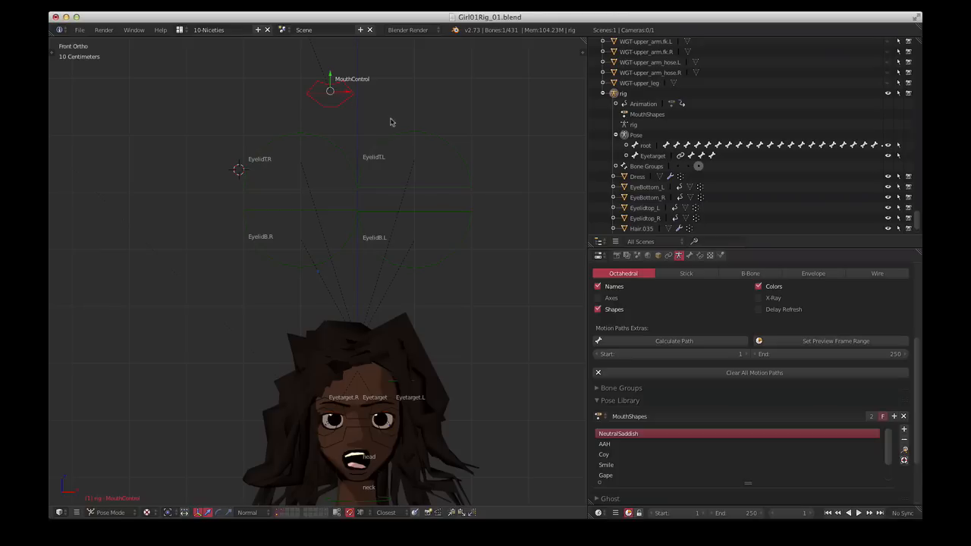
{"action": "mouse_move", "coordinate": [395, 181]}
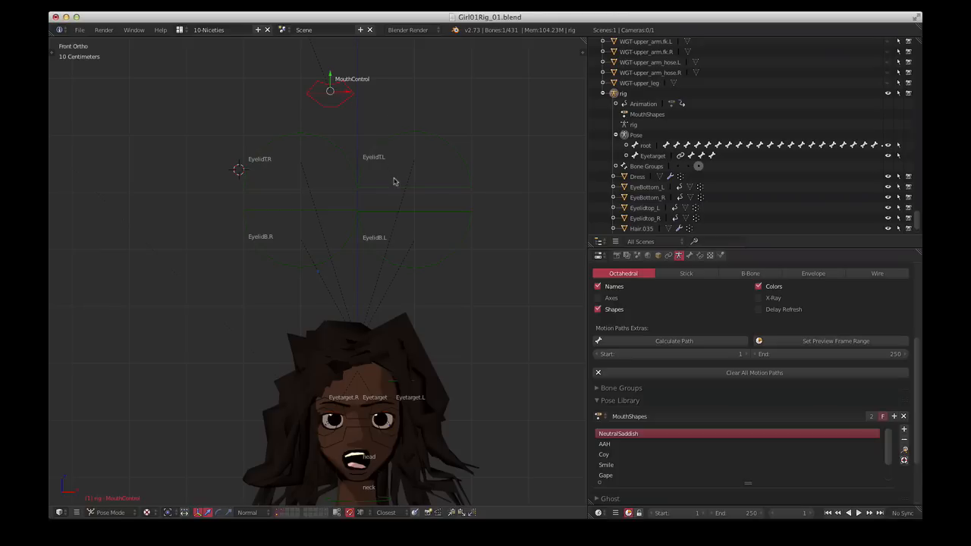